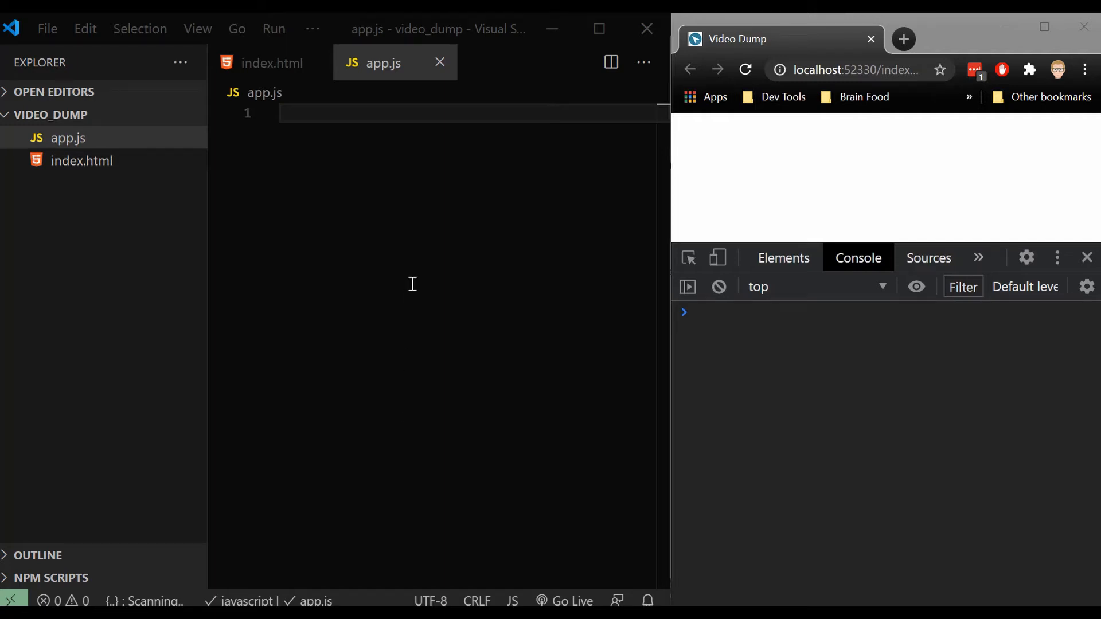
mouse_move(278, 78)
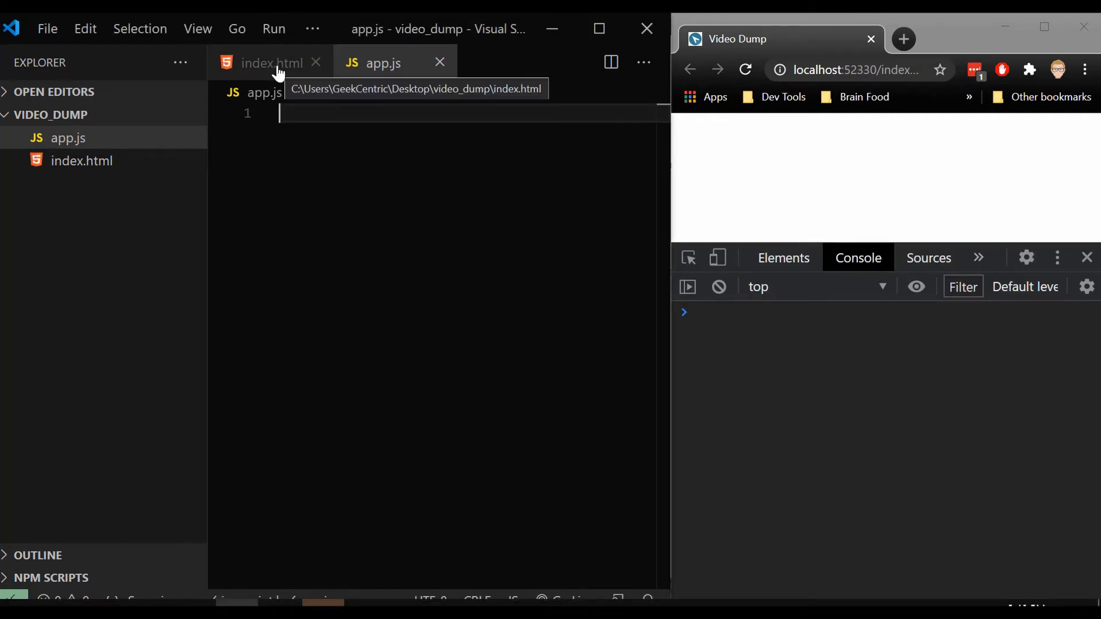
Check index.html's script tag, then write console.log("hello") in app.js, save and reload.
click(271, 62)
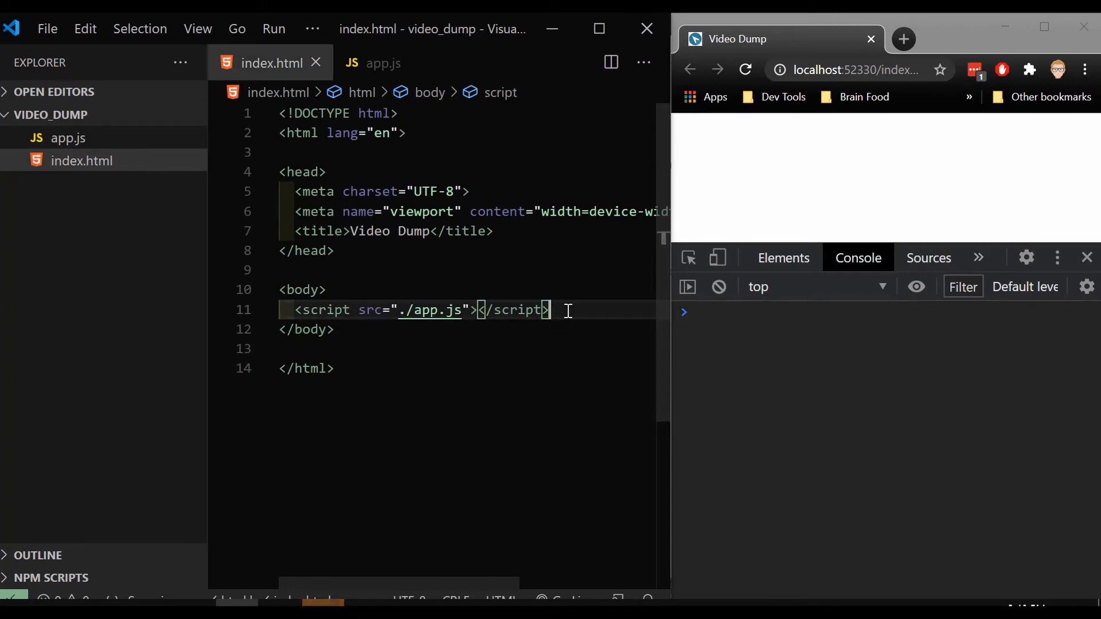
click(66, 138)
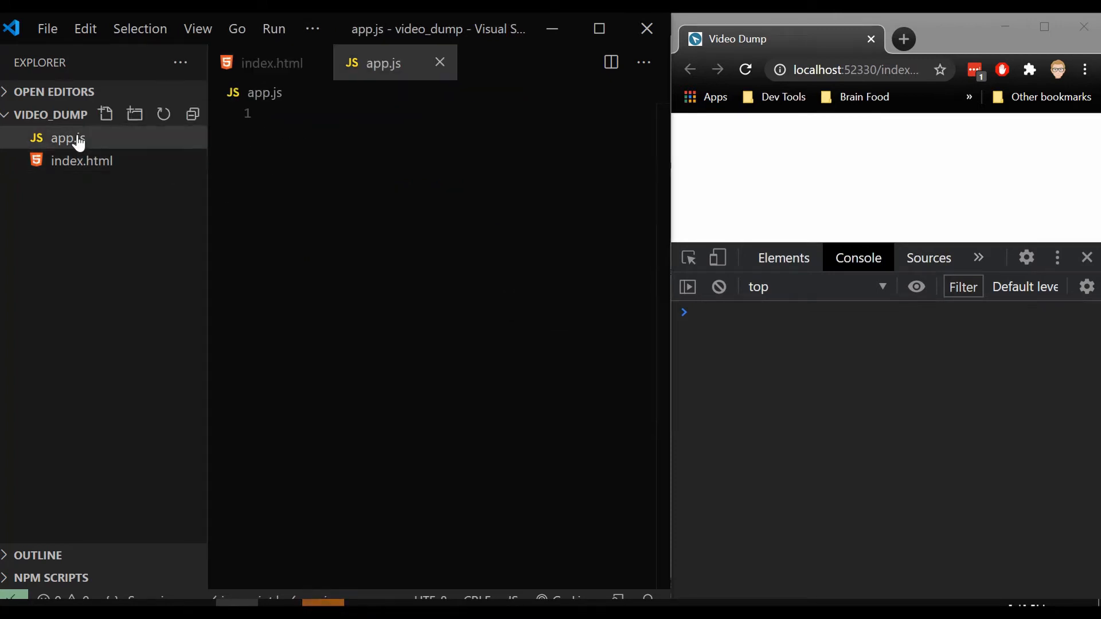
text(cons)
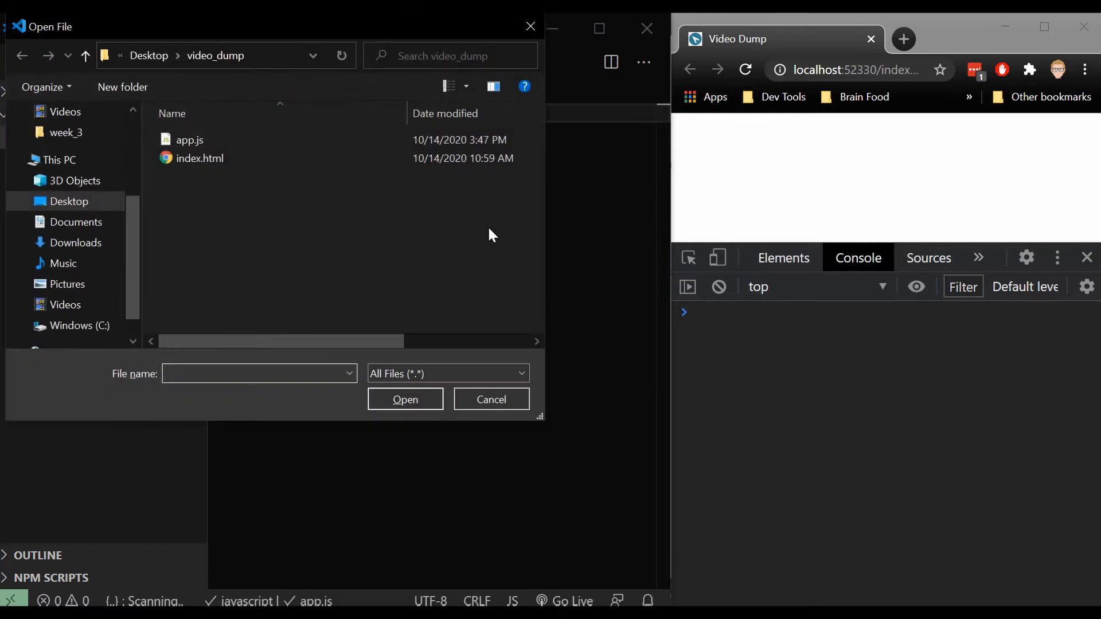
click(491, 399)
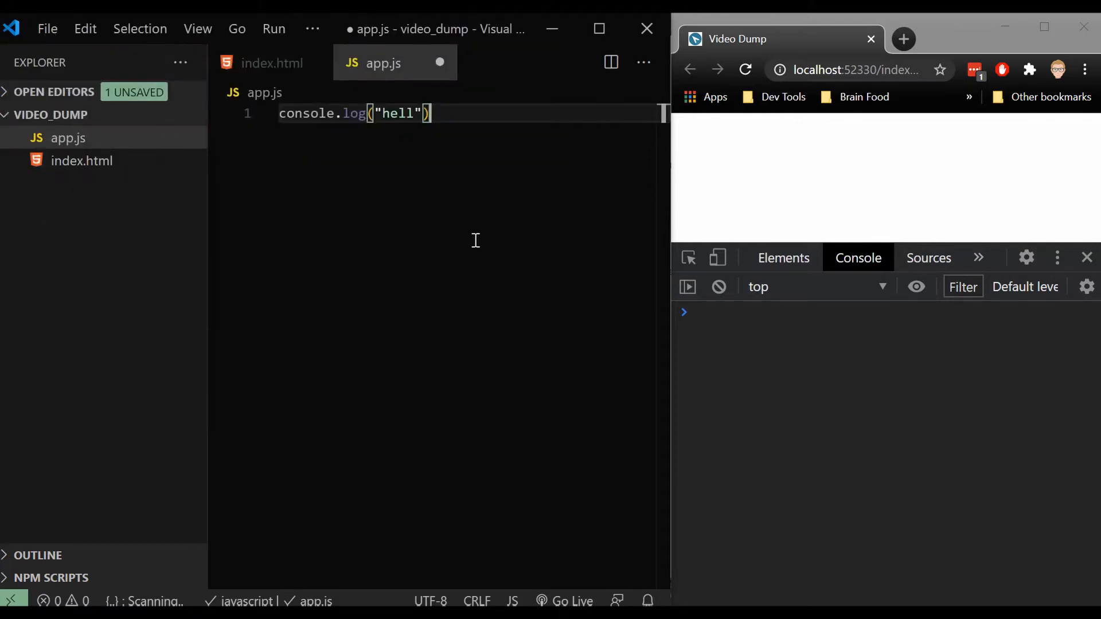
text(o)
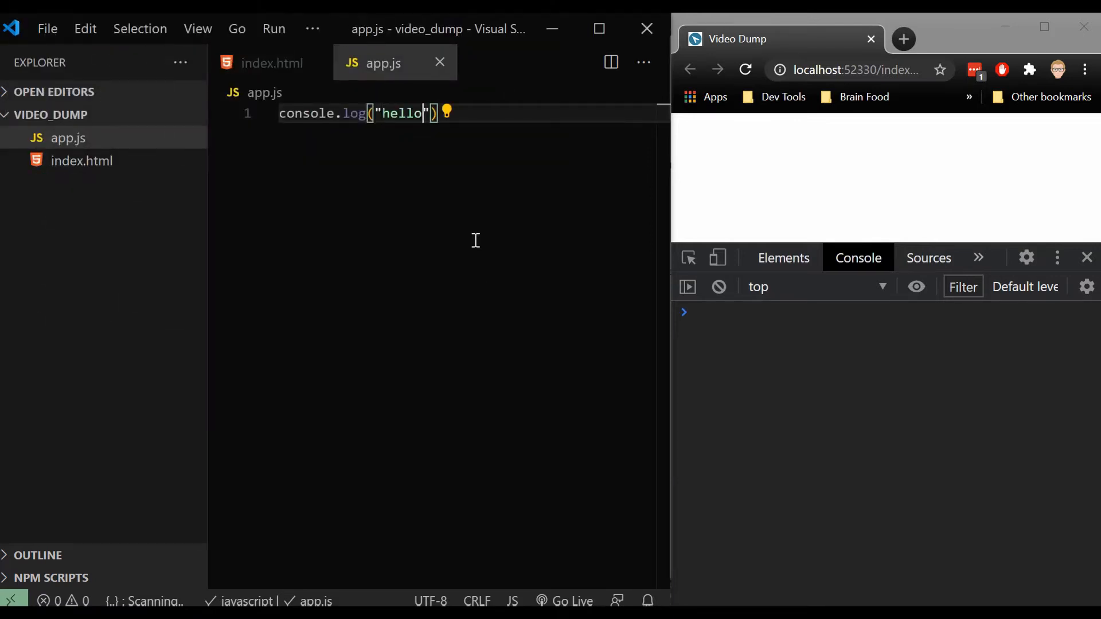
click(746, 69)
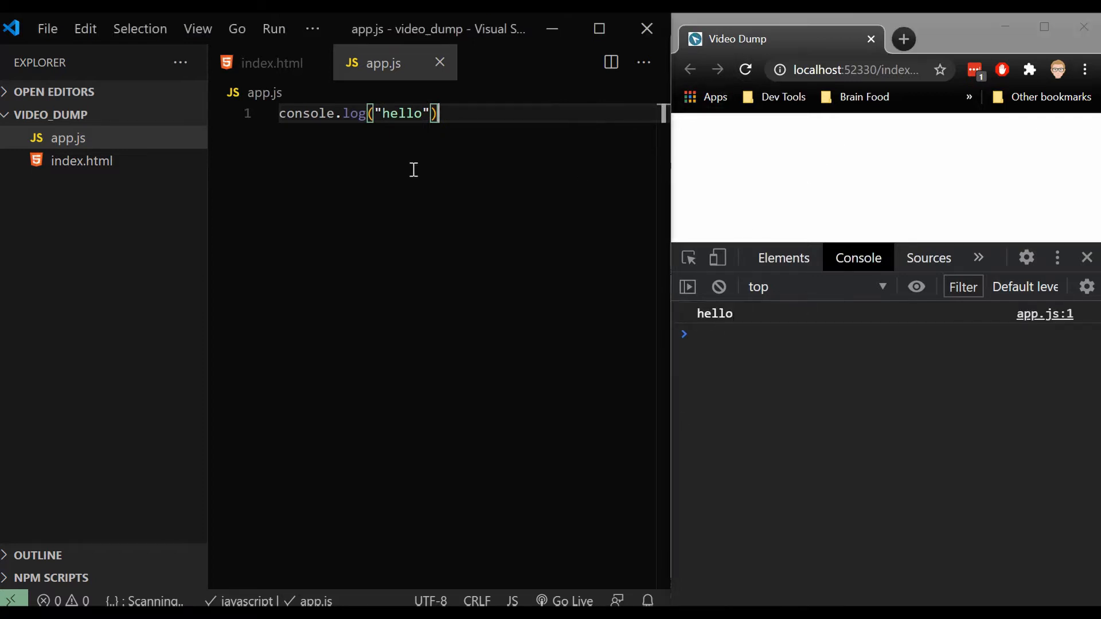
Replace the code with for (let i = 0; i < 10; i++) { console.log("hello") }.
key(Ctrl+a)
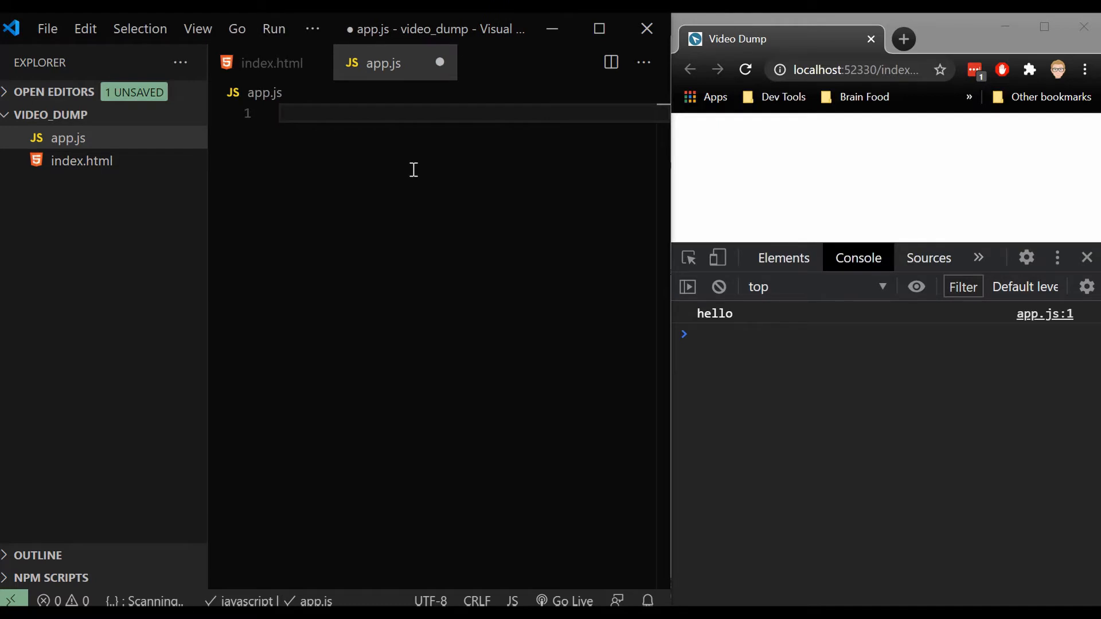
text(for())
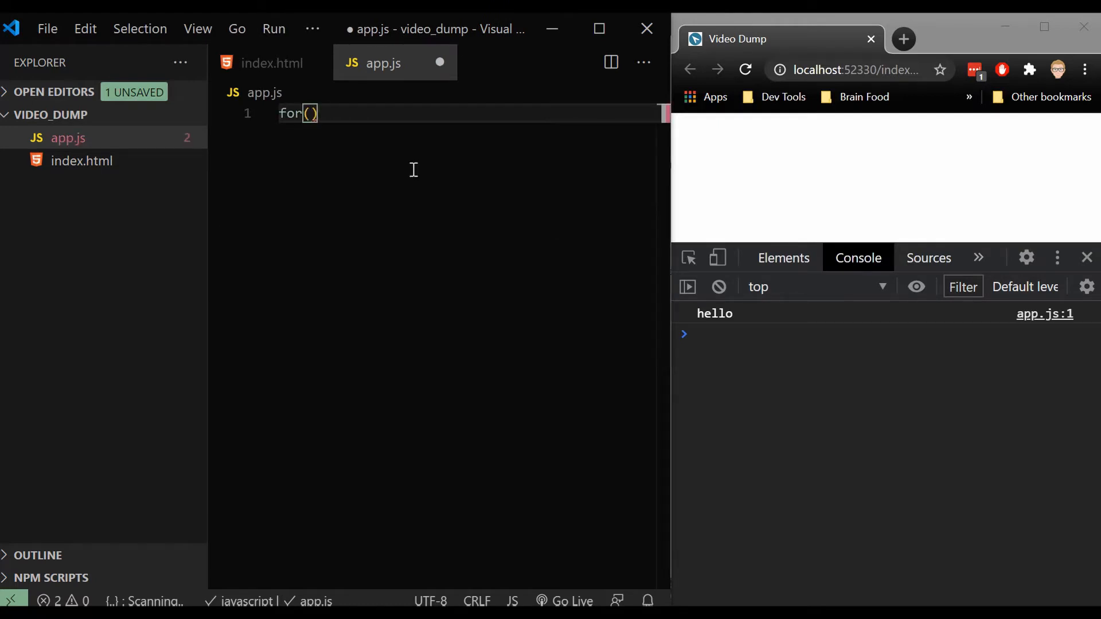
text(let i 0)
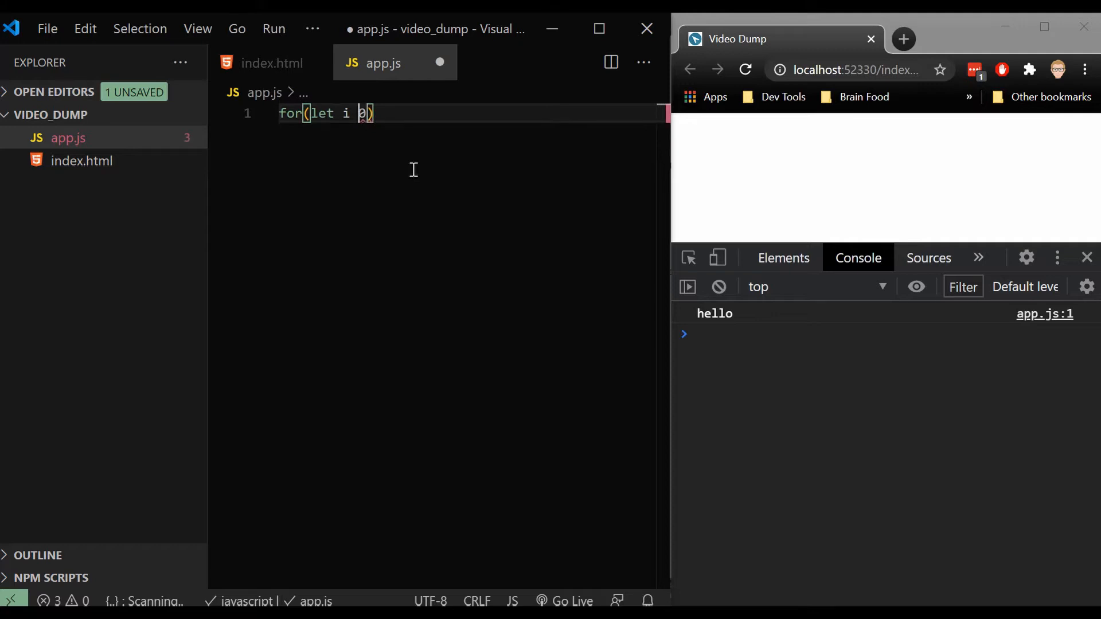
text(=0;)
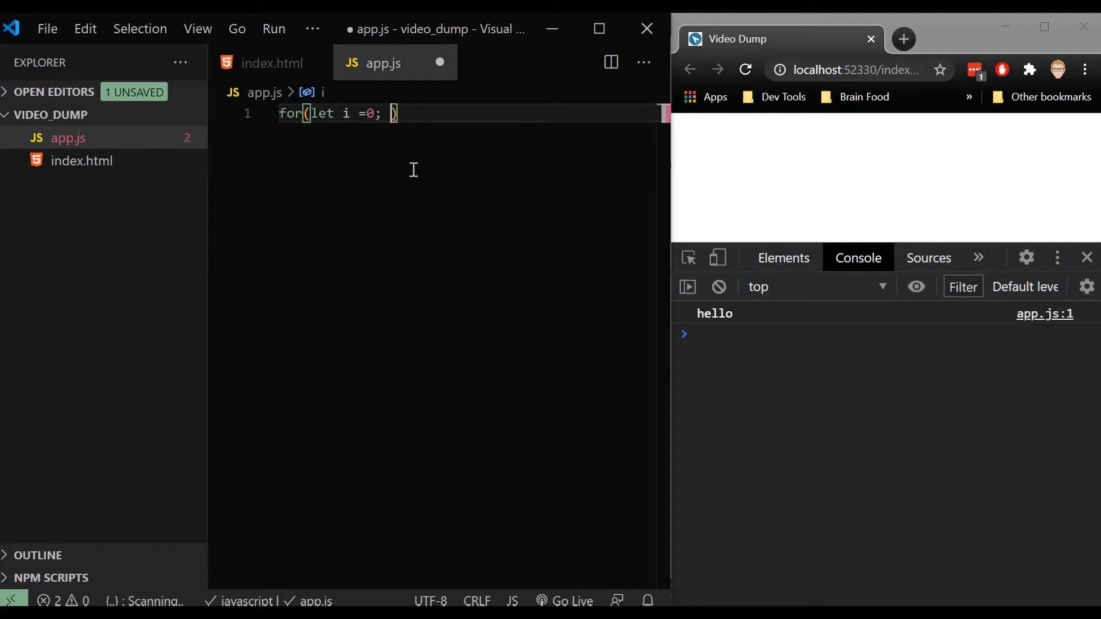
text(i < 10; i++)
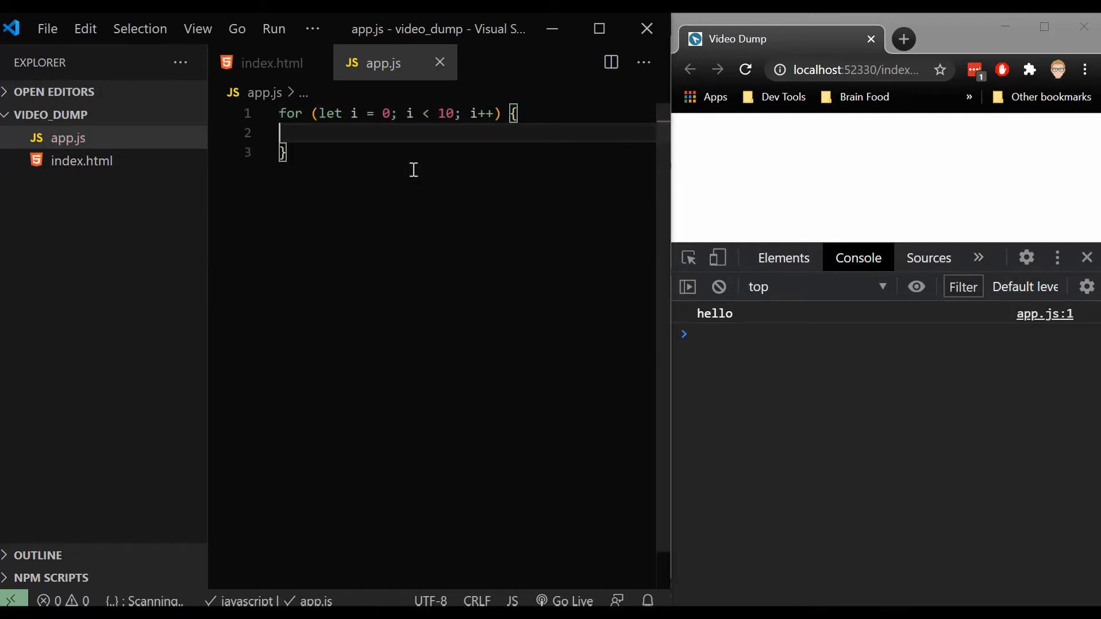
text(console.log("hello)
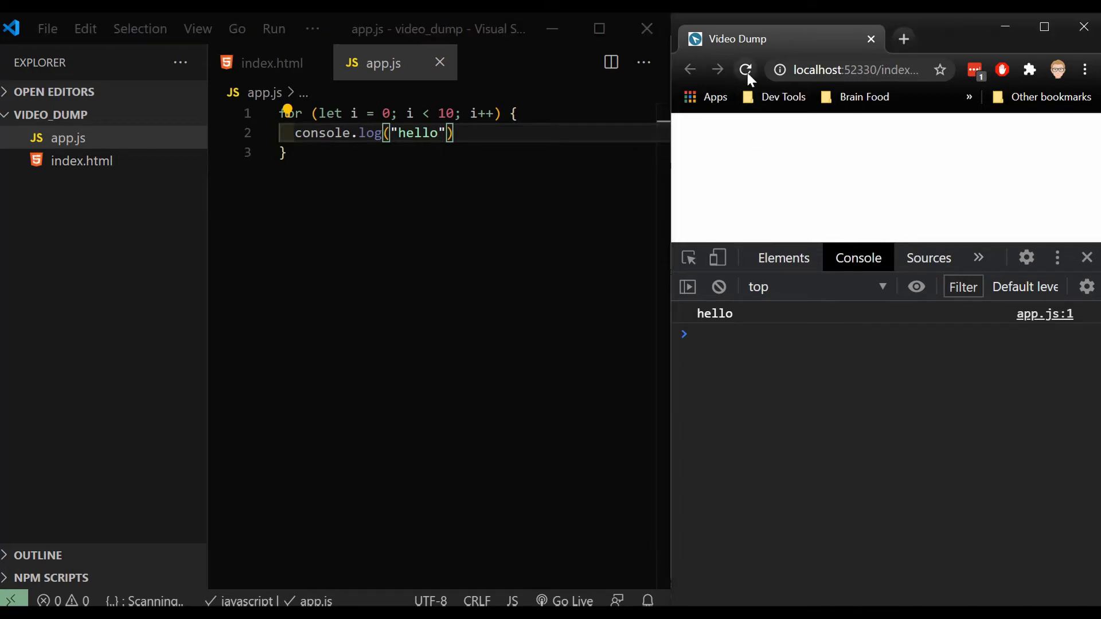
Reload to see ten hellos, then change the log call to console.log("iterator", i).
click(745, 69)
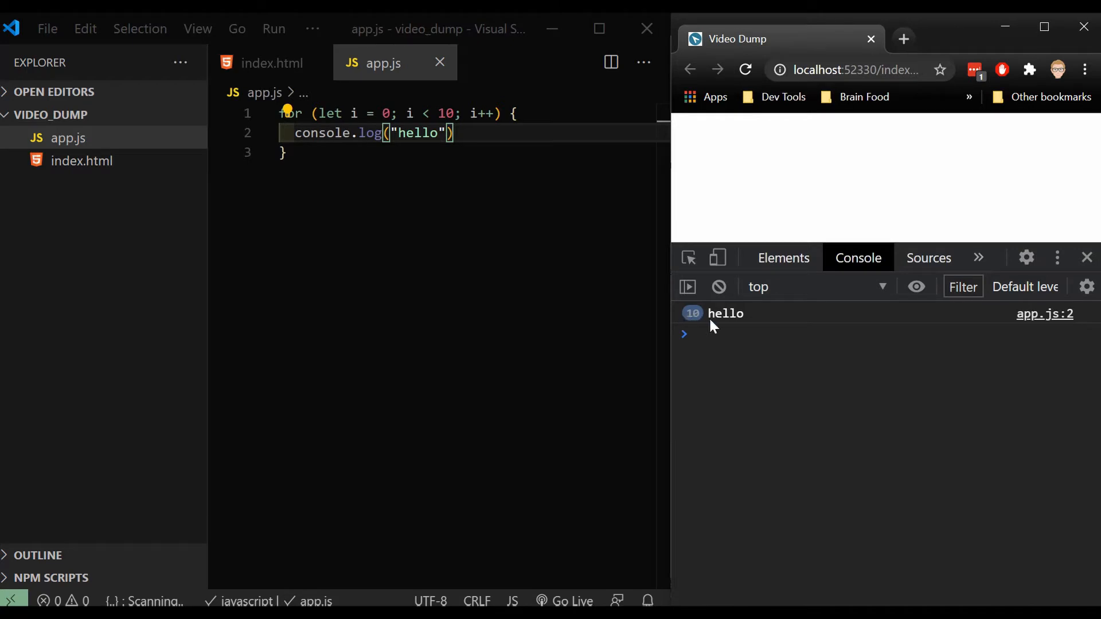
double_click(420, 133)
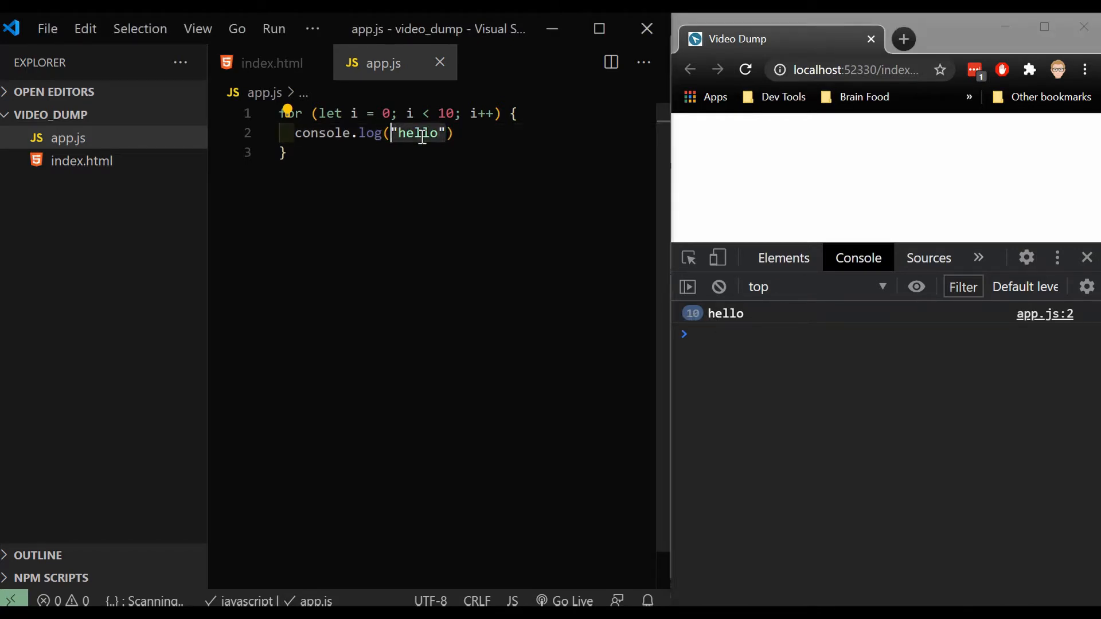
text(i)
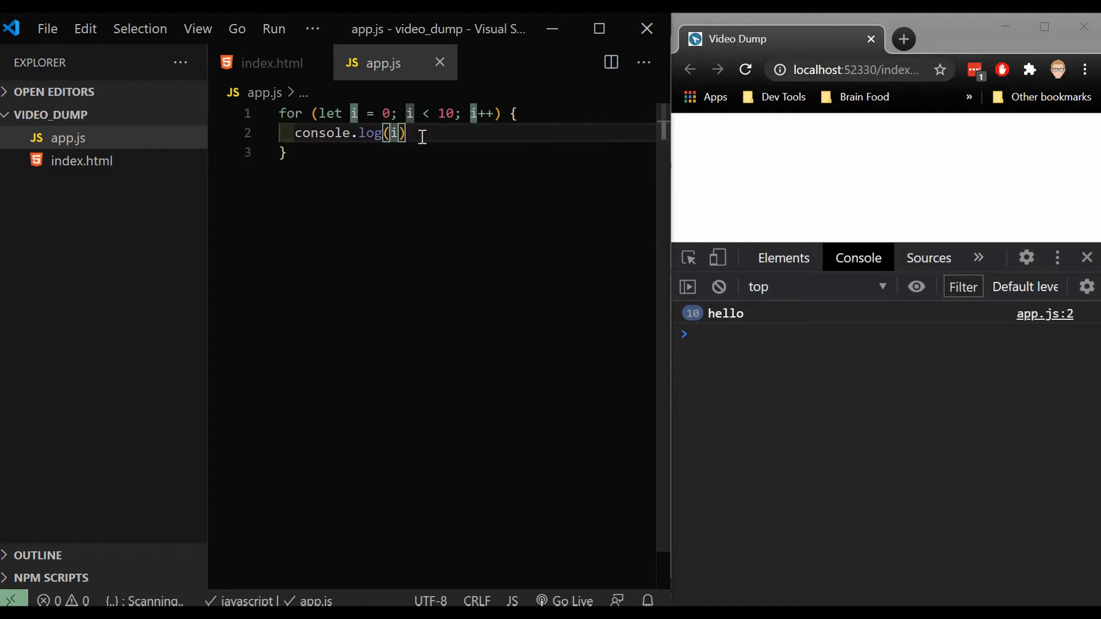
text("itereati)
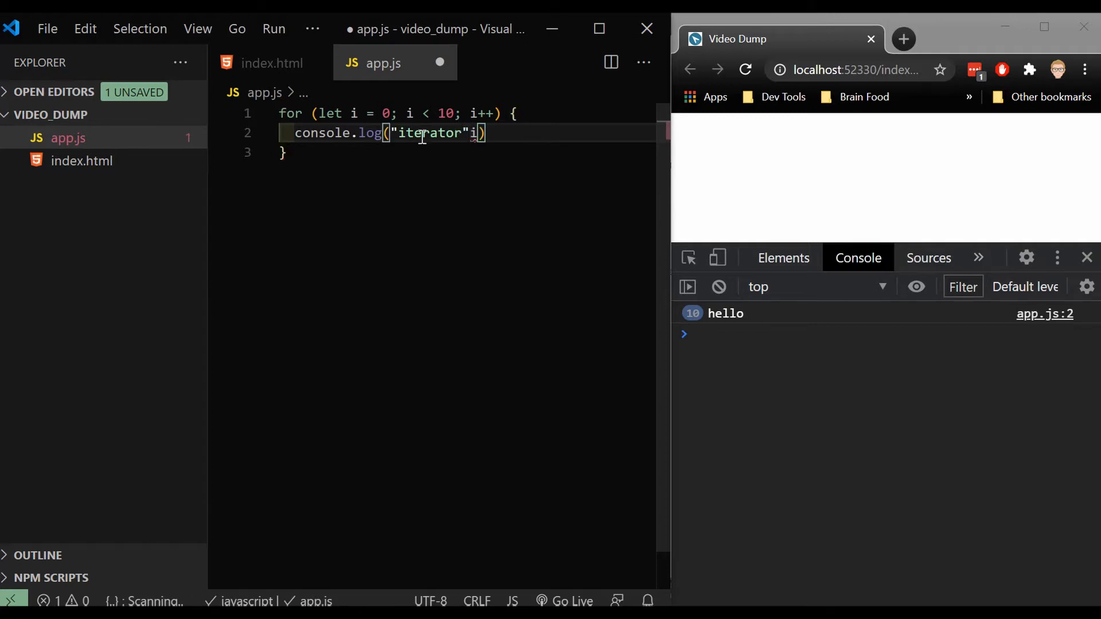
text(,)
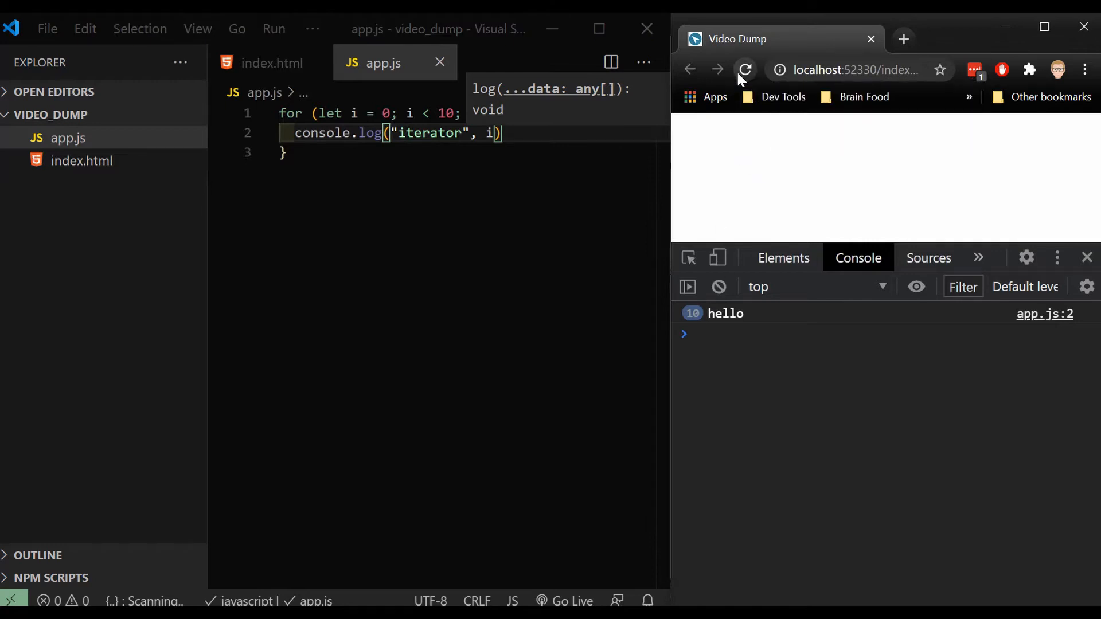
Reload to see iterator 0-9, then edit the loop to run from 5 while i <= 10.
click(746, 69)
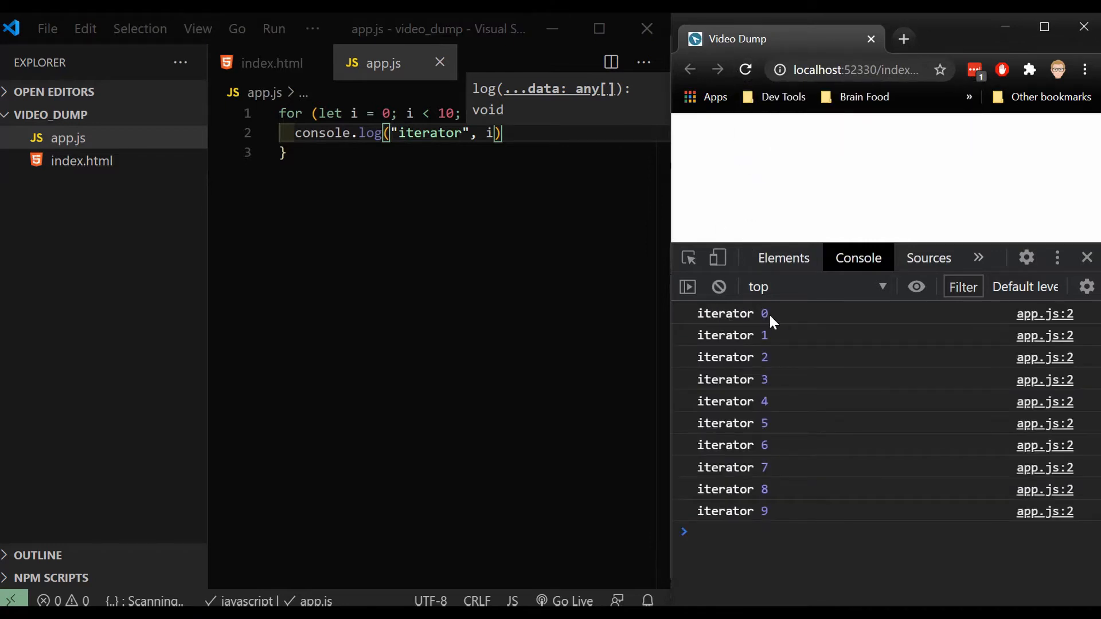
mouse_move(769, 533)
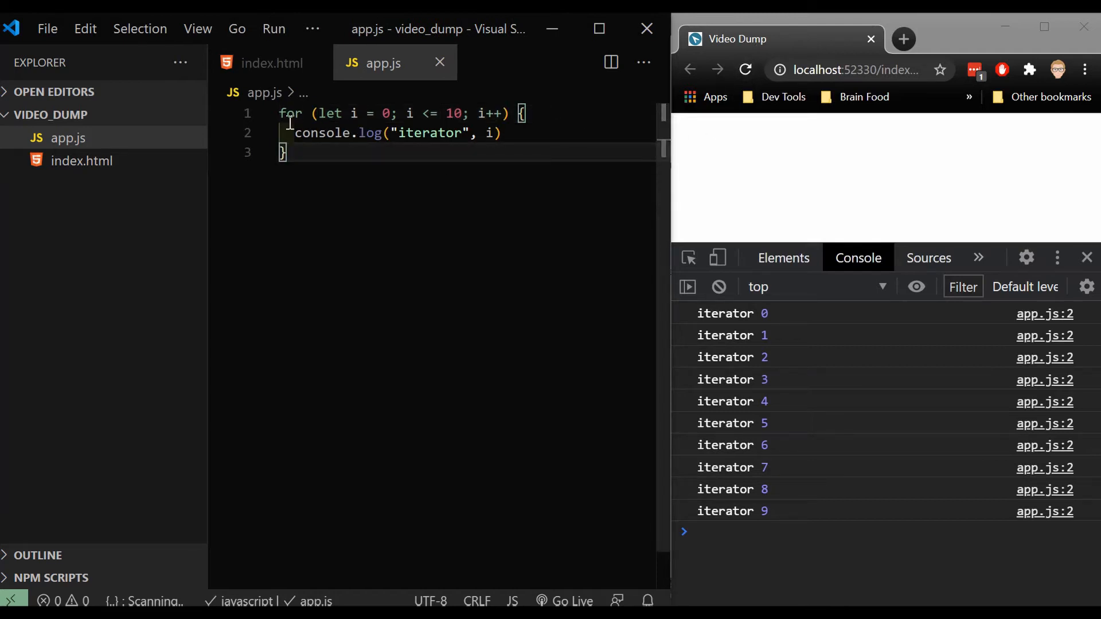
click(746, 69)
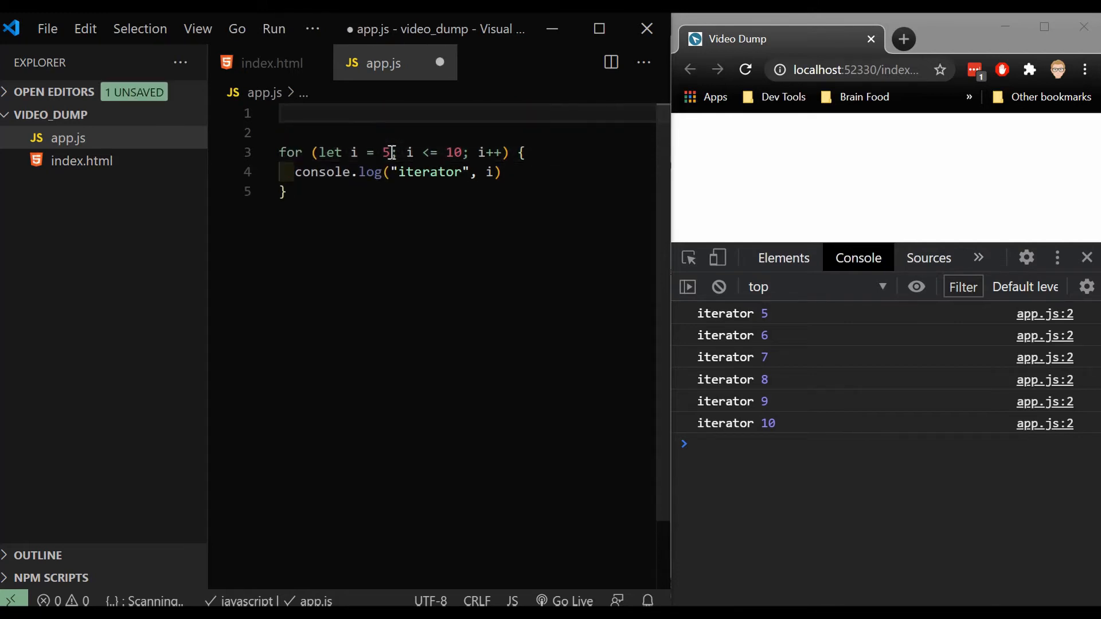
Declare let arr = [...] above the loop and insert emoji items from the emoji panel.
text(let arr)
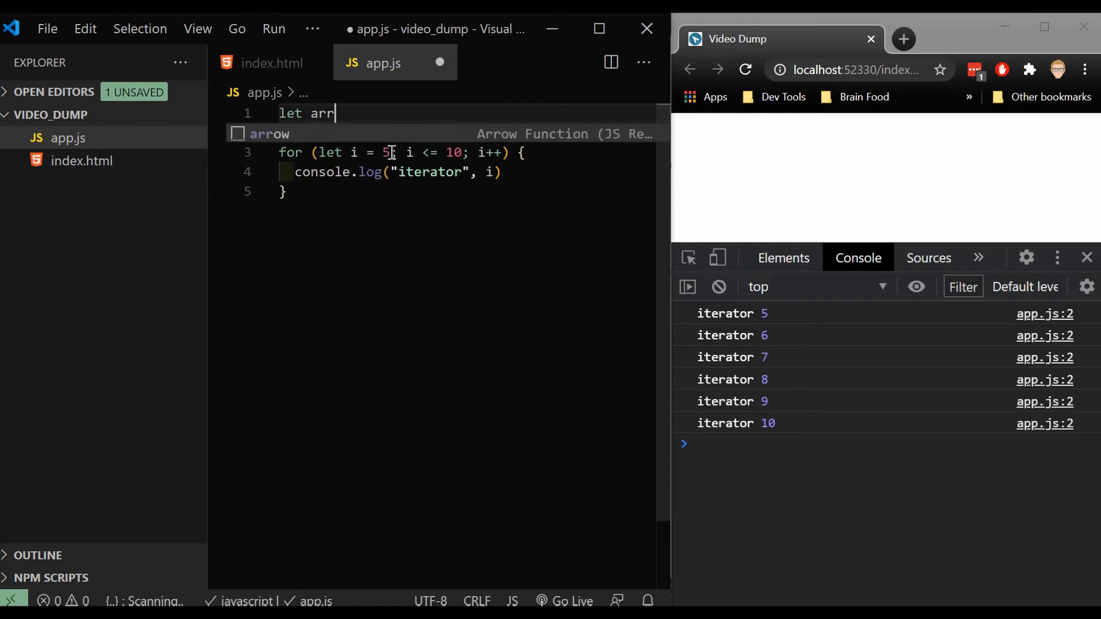
text(= [])
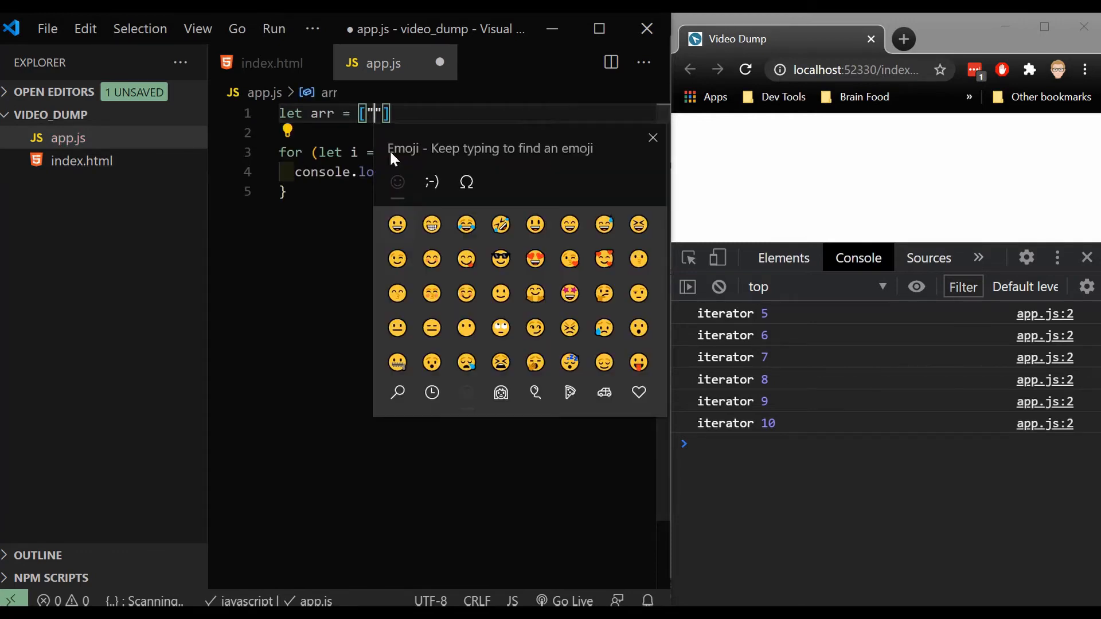
click(397, 225)
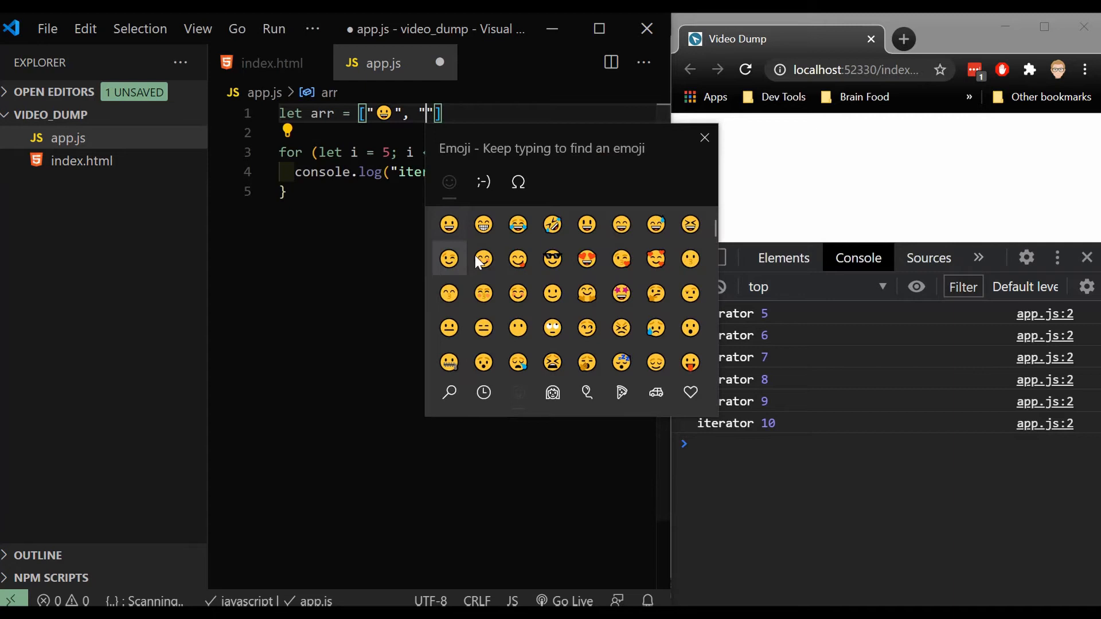
click(448, 259)
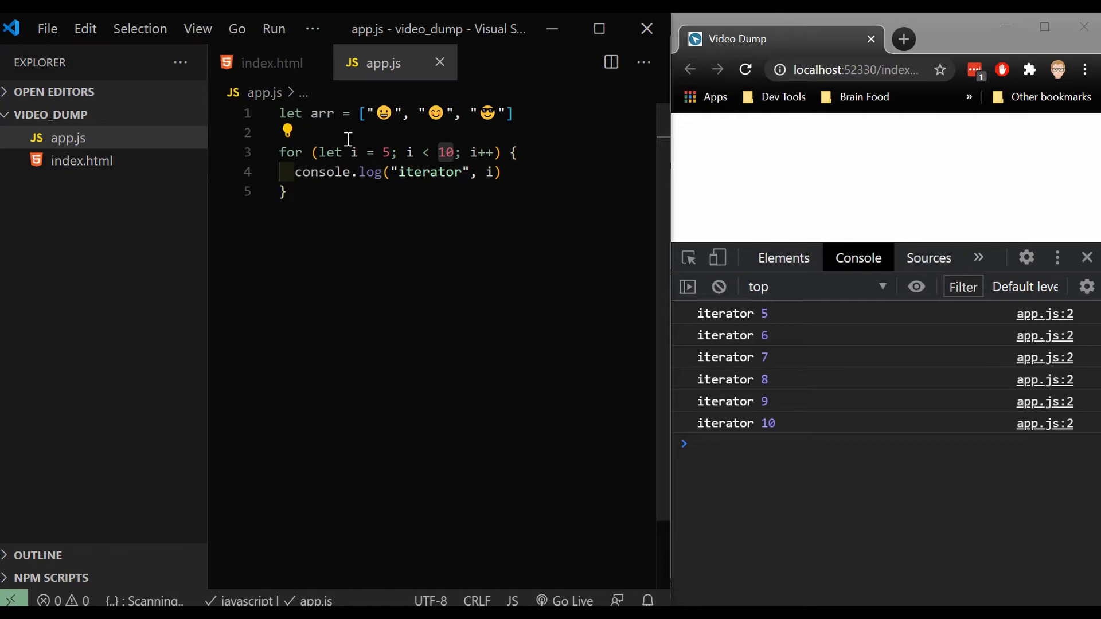
Bound the loop by arr.length, start it at 0, save and reload to log iterator 0, 1, 2.
text(arr.length)
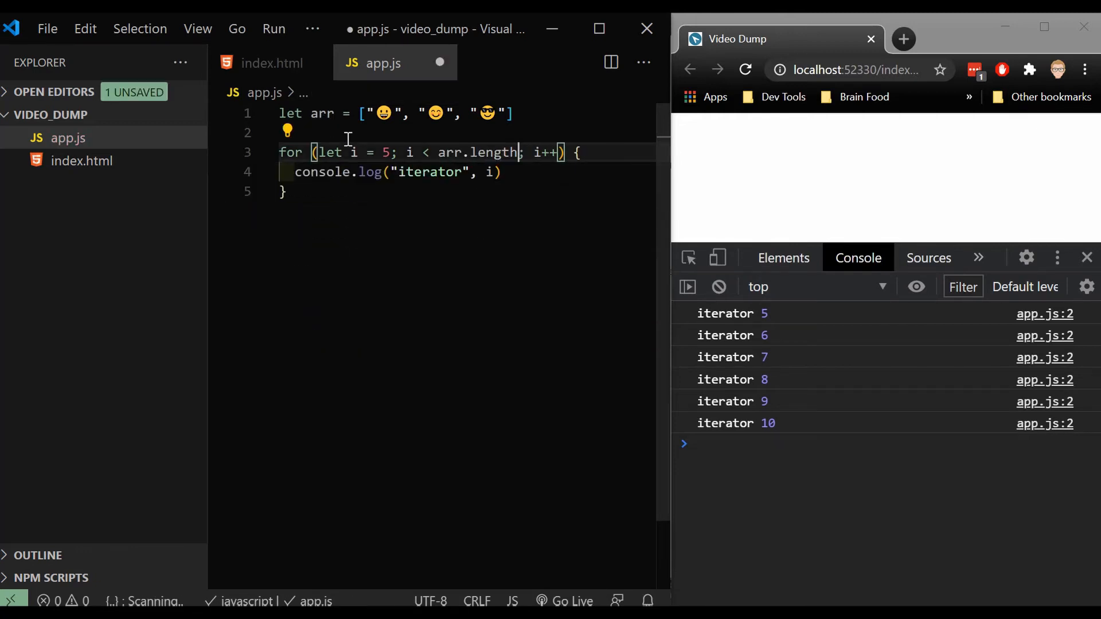
key(Ctrl+s)
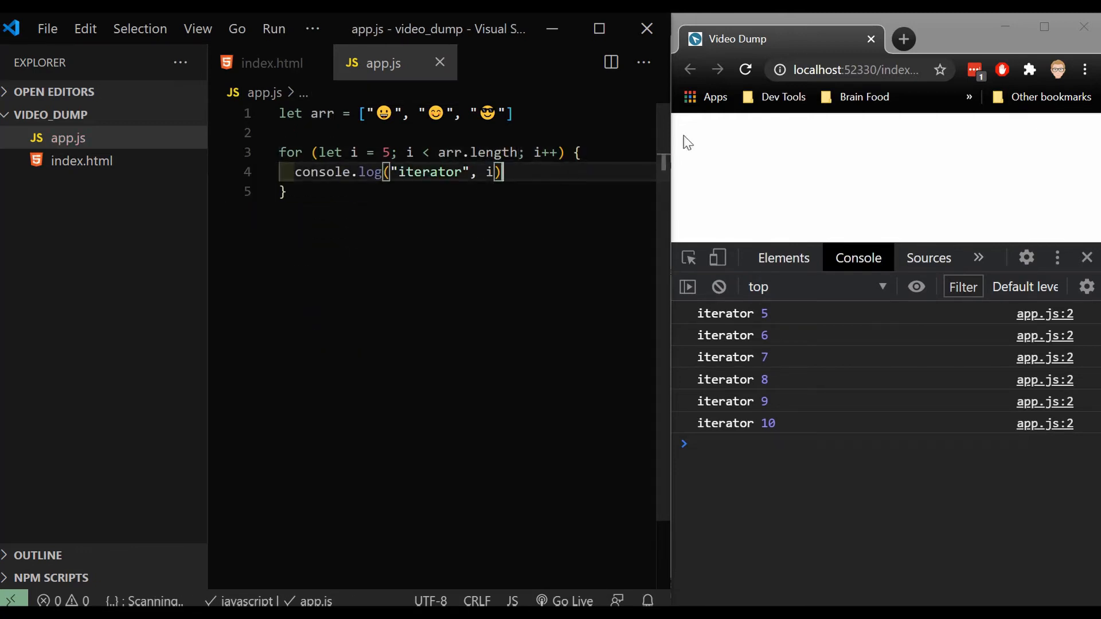
click(746, 68)
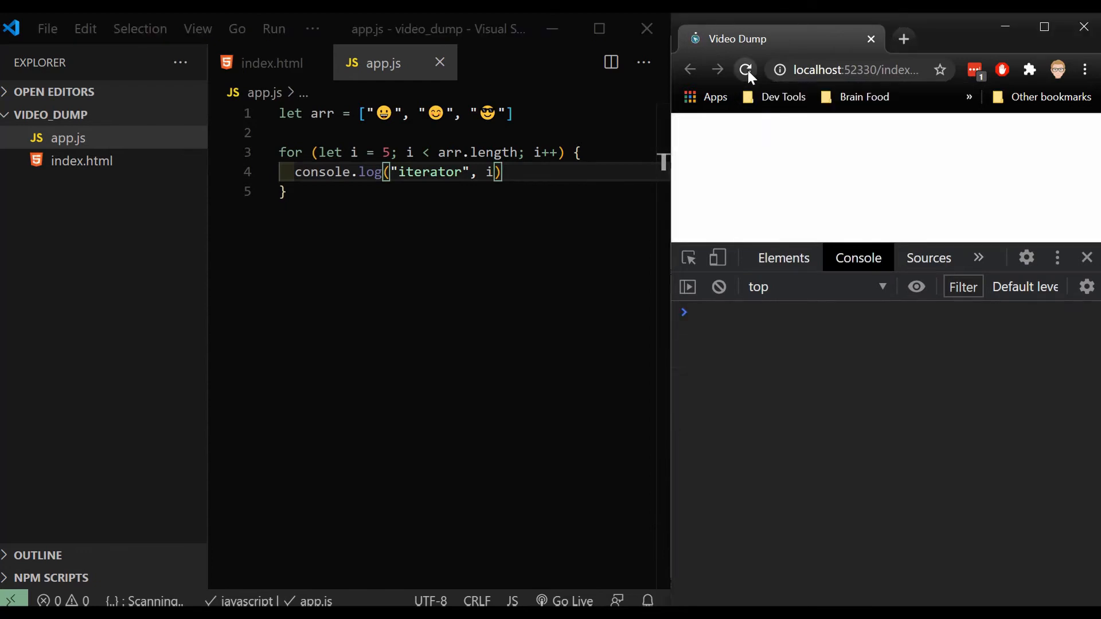
click(746, 69)
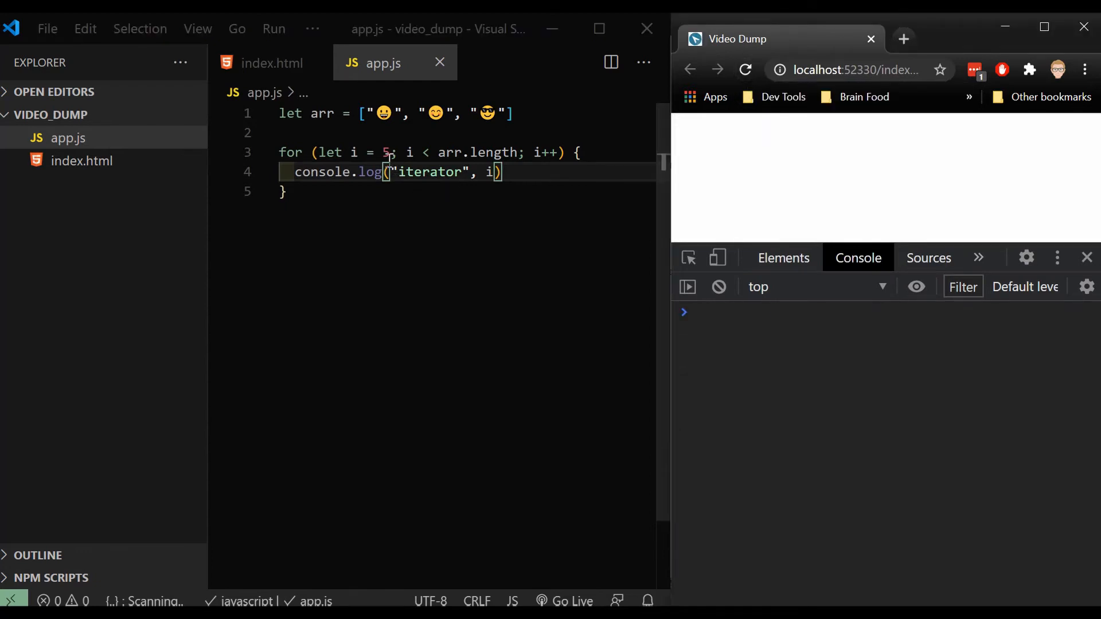
text(0)
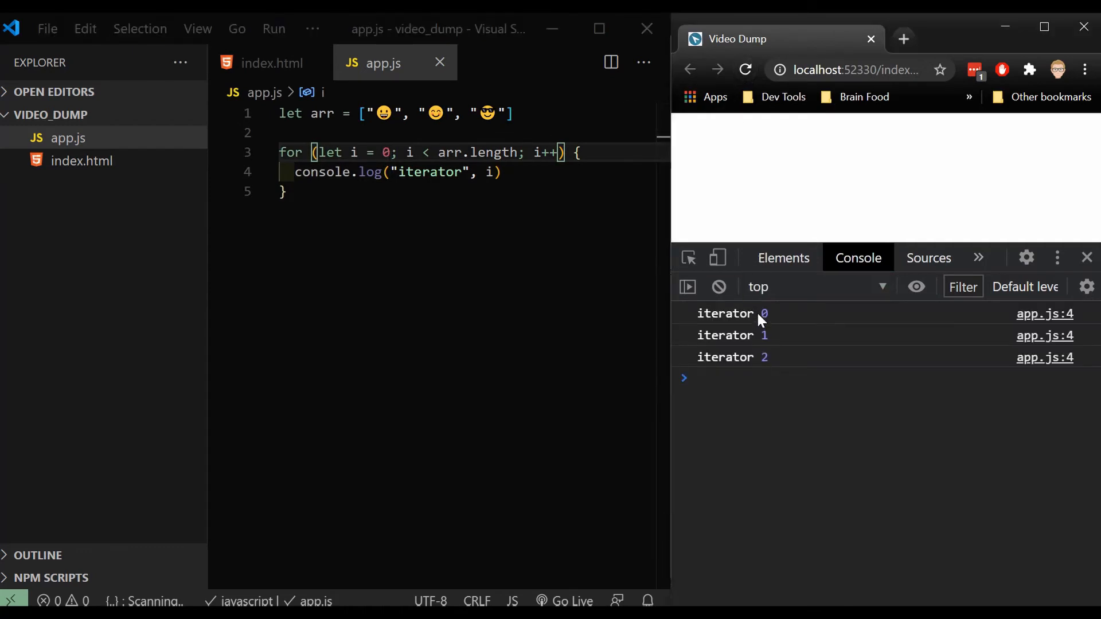
mouse_move(771, 338)
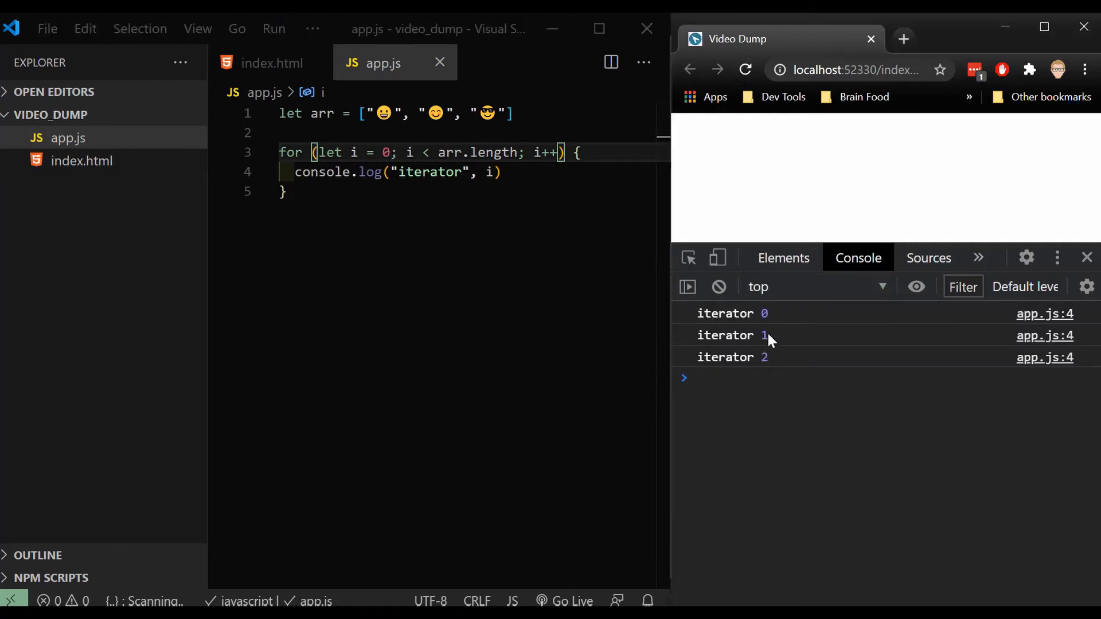
mouse_move(768, 319)
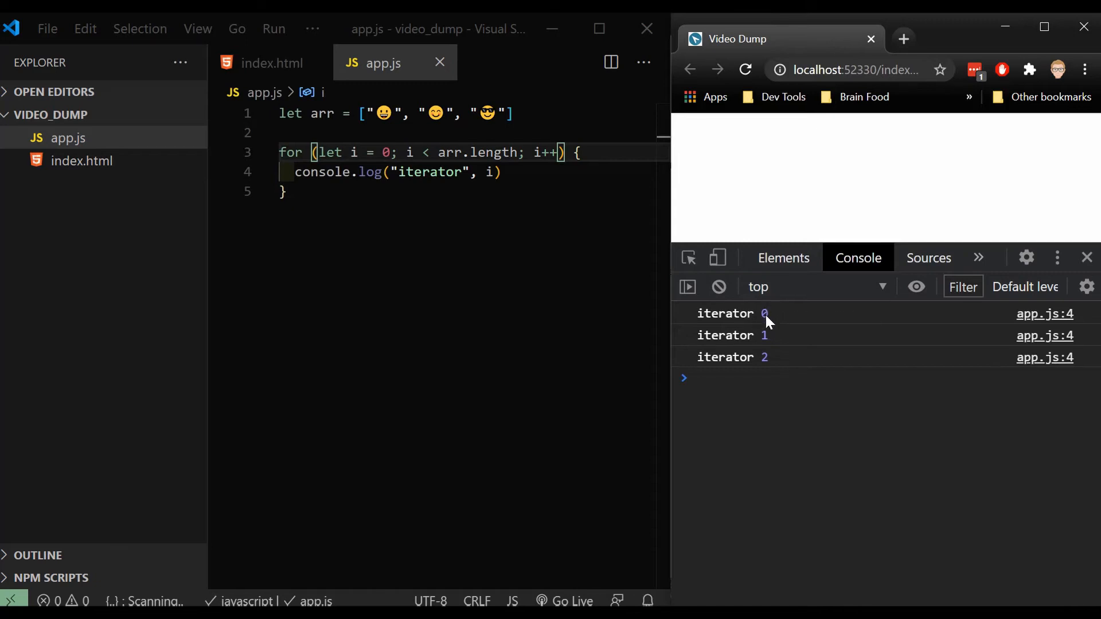
Add console.log(arr[i]) inside the loop and reload so each emoji prints after its iterator.
click(392, 112)
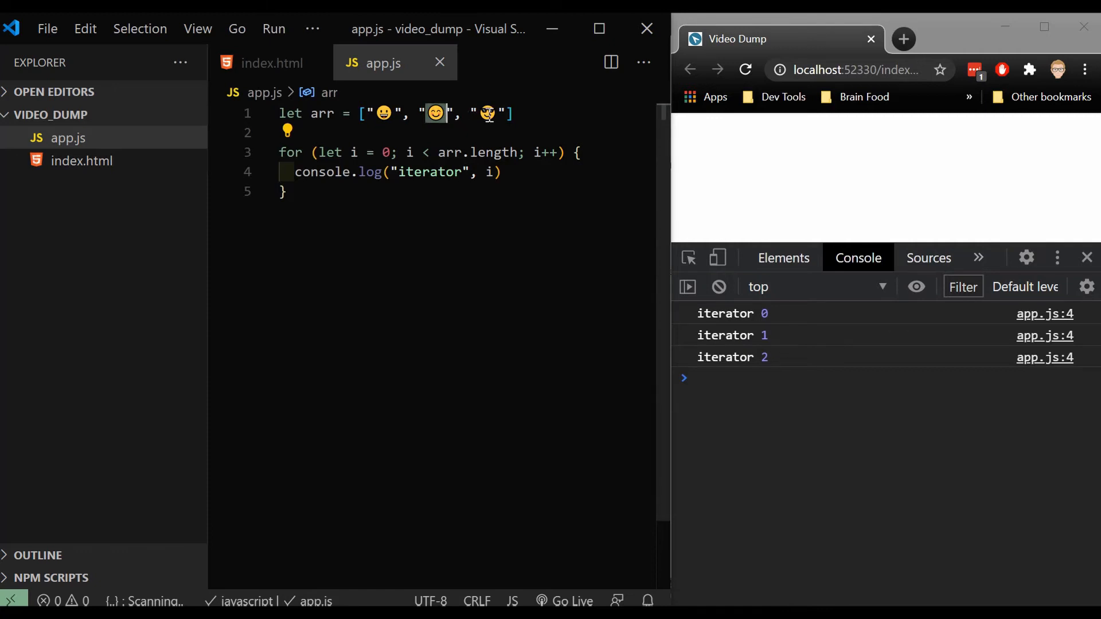
click(502, 173)
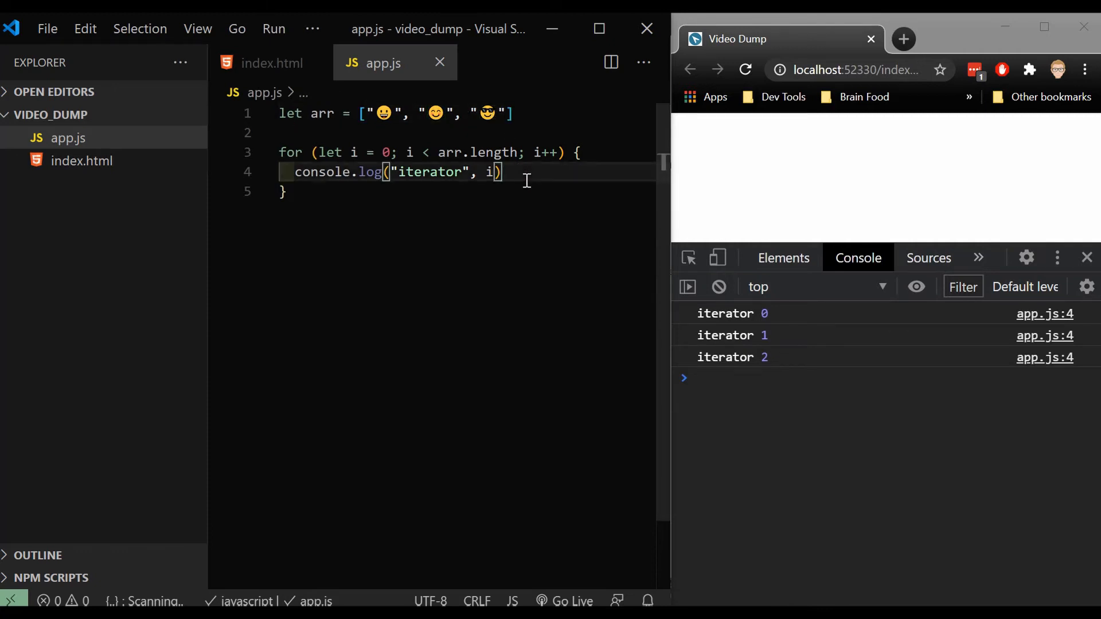
text(console.log()
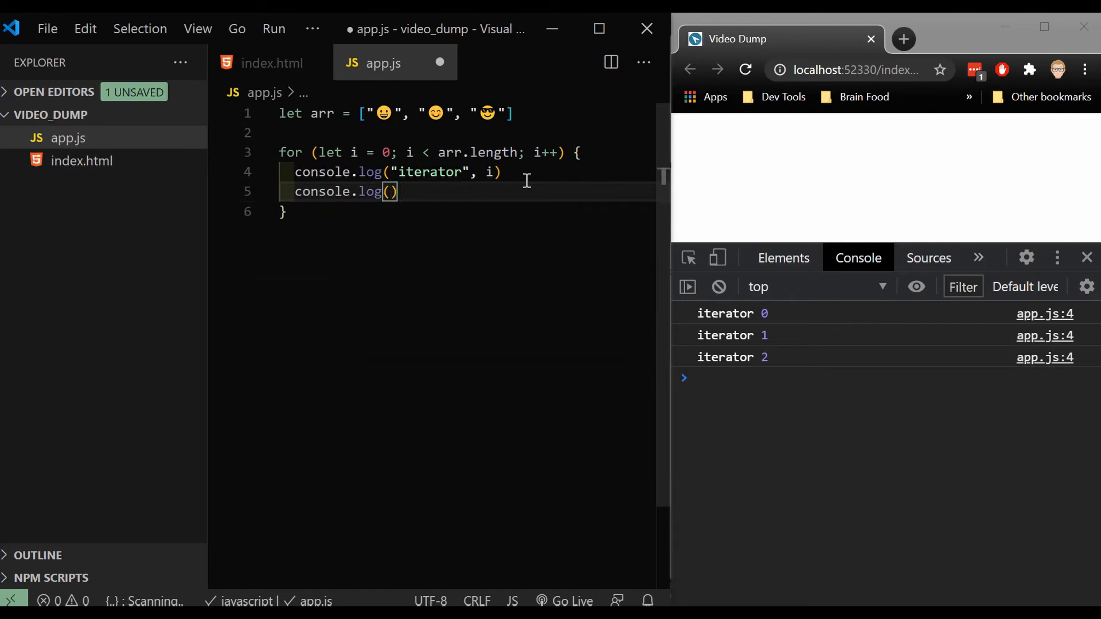
text(arr[i)
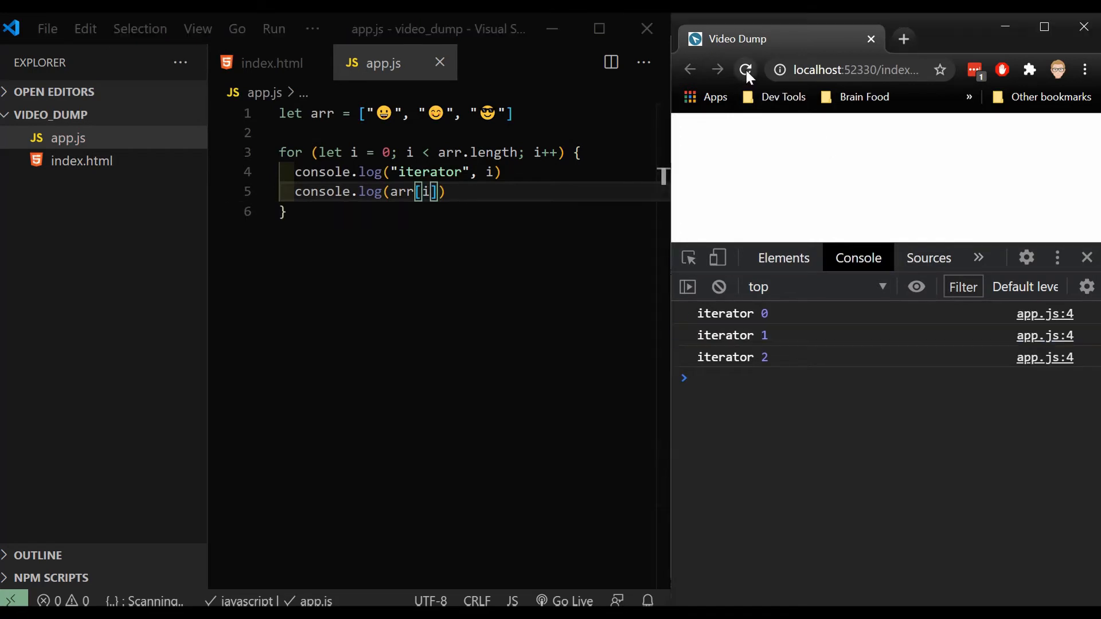
click(746, 69)
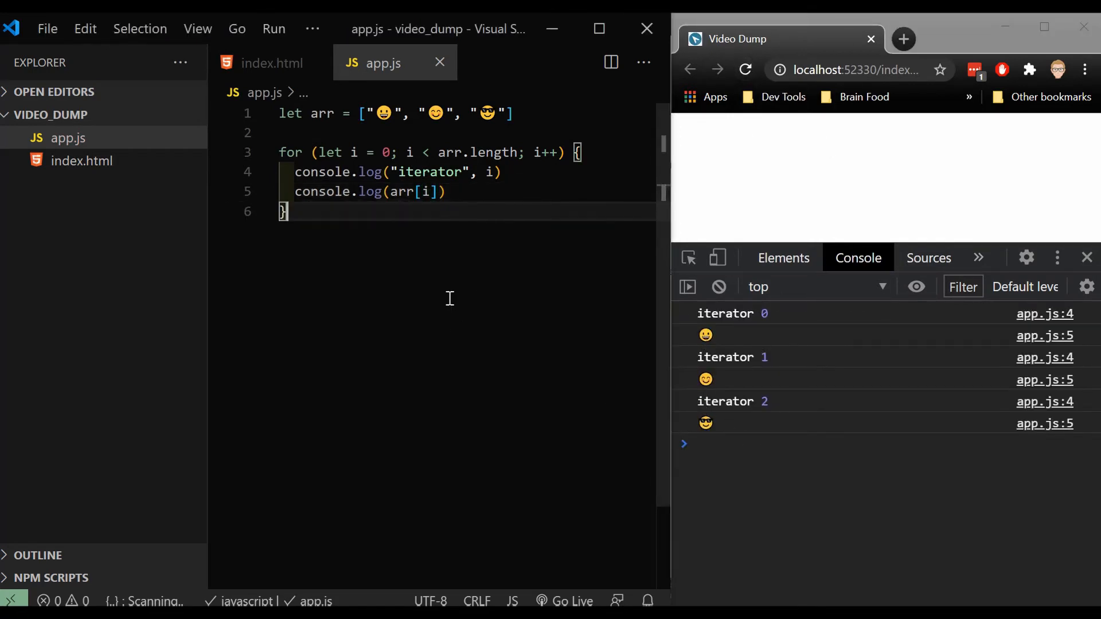
mouse_move(464, 315)
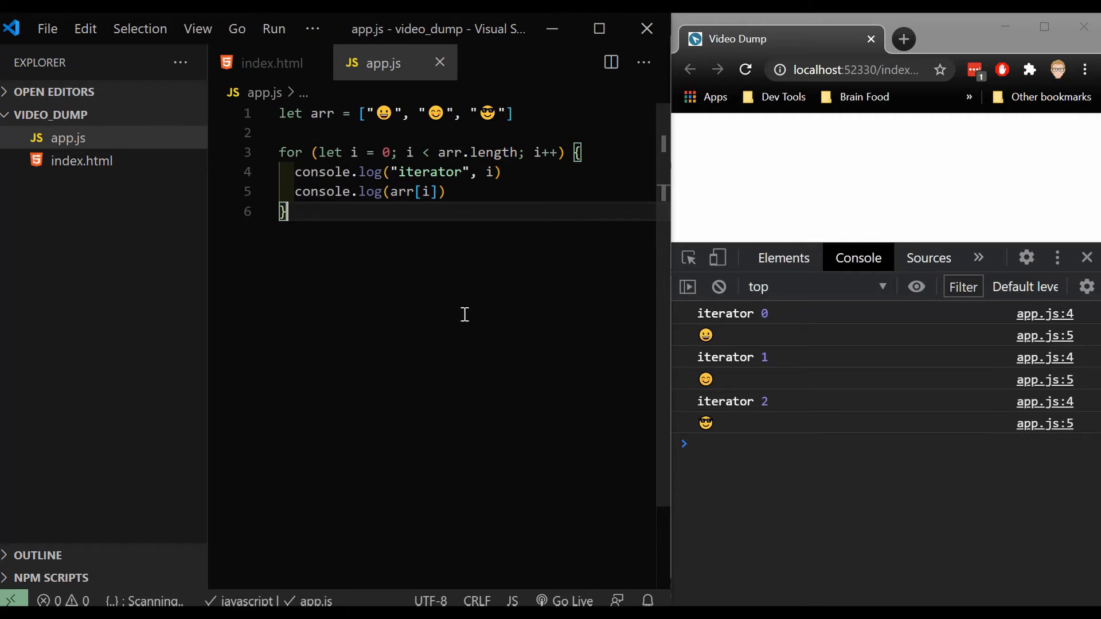
mouse_move(370, 192)
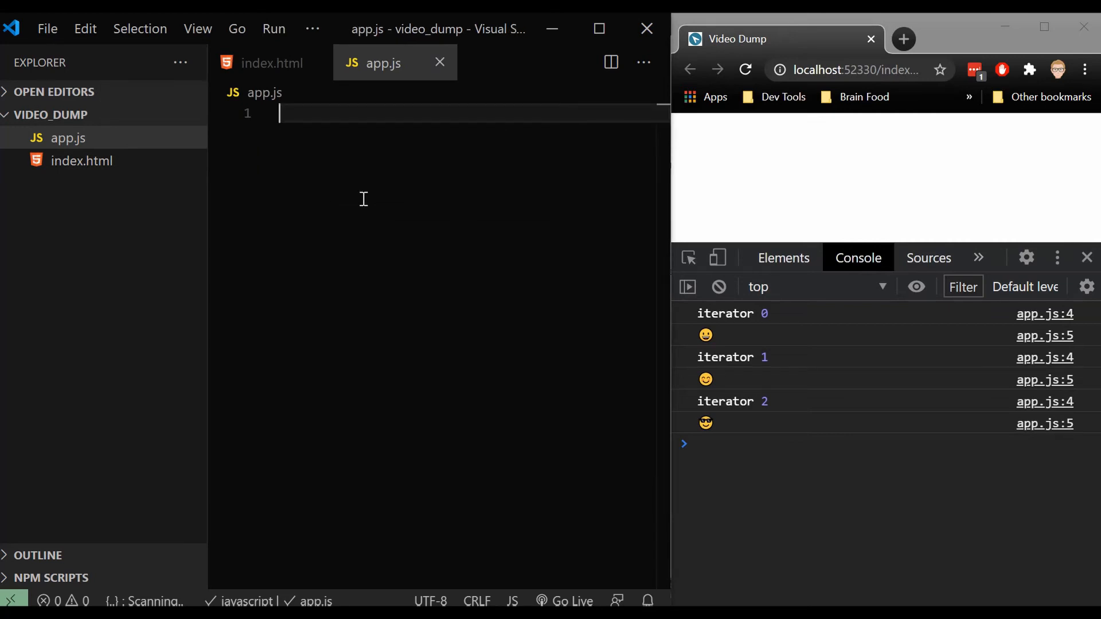
Write let count = 0, then while(count < 10){ count++ and start console.log(count).
text(let cou)
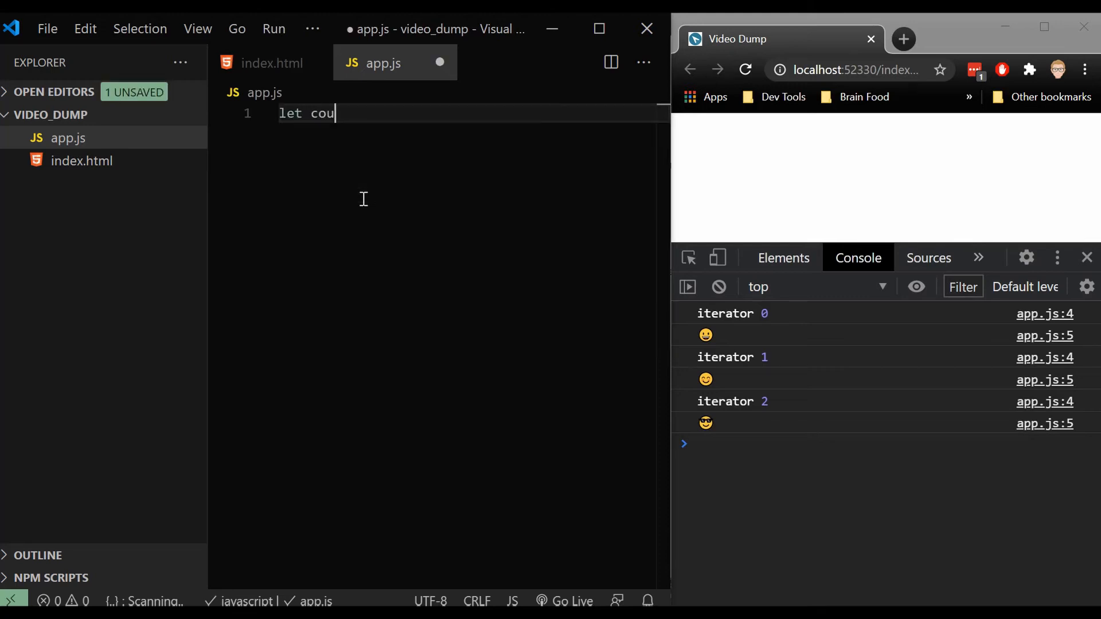
text(nt = 0)
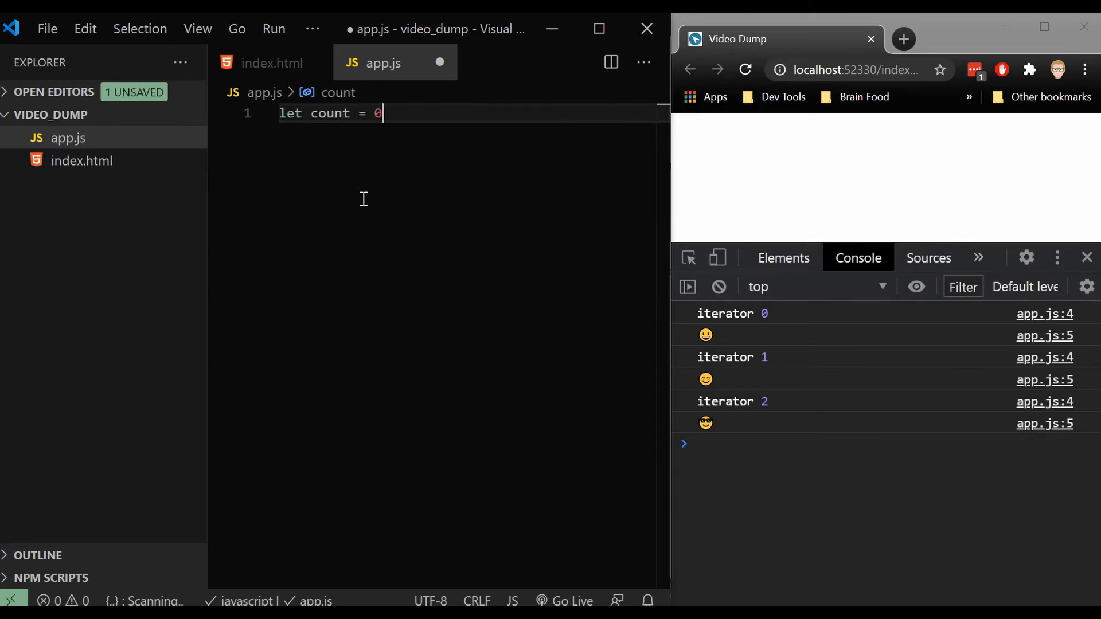
key(Enter)
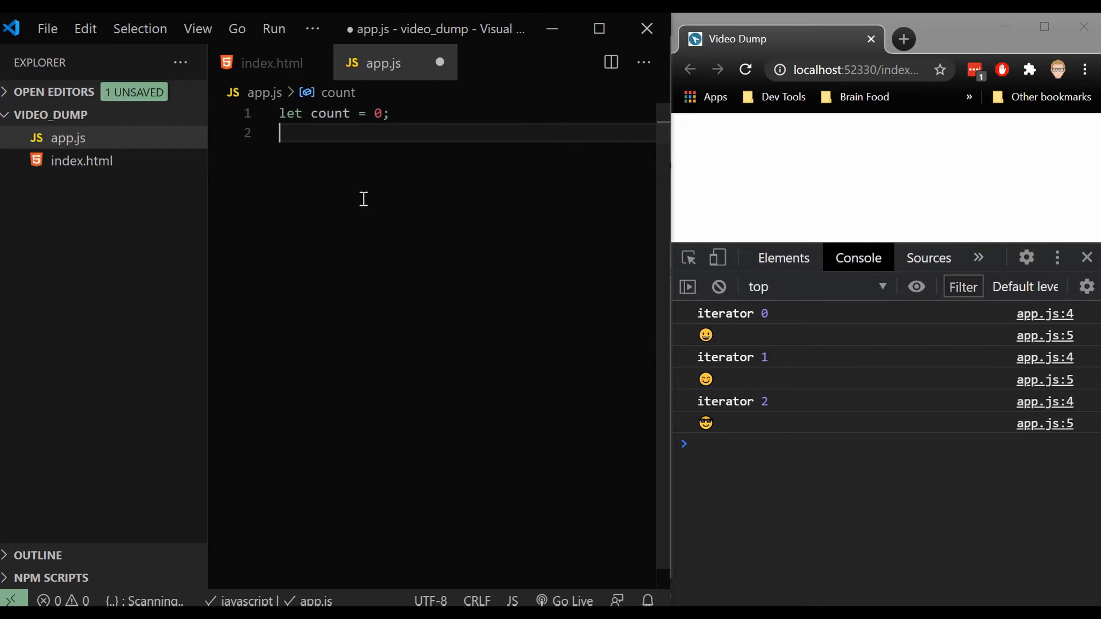
key(Enter)
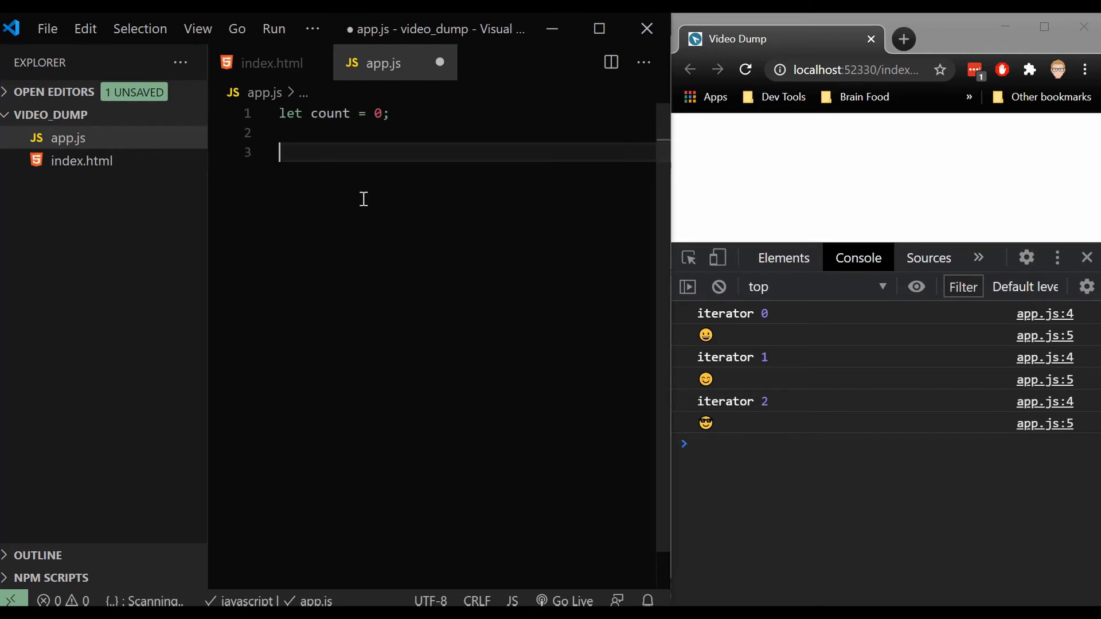
text(while()
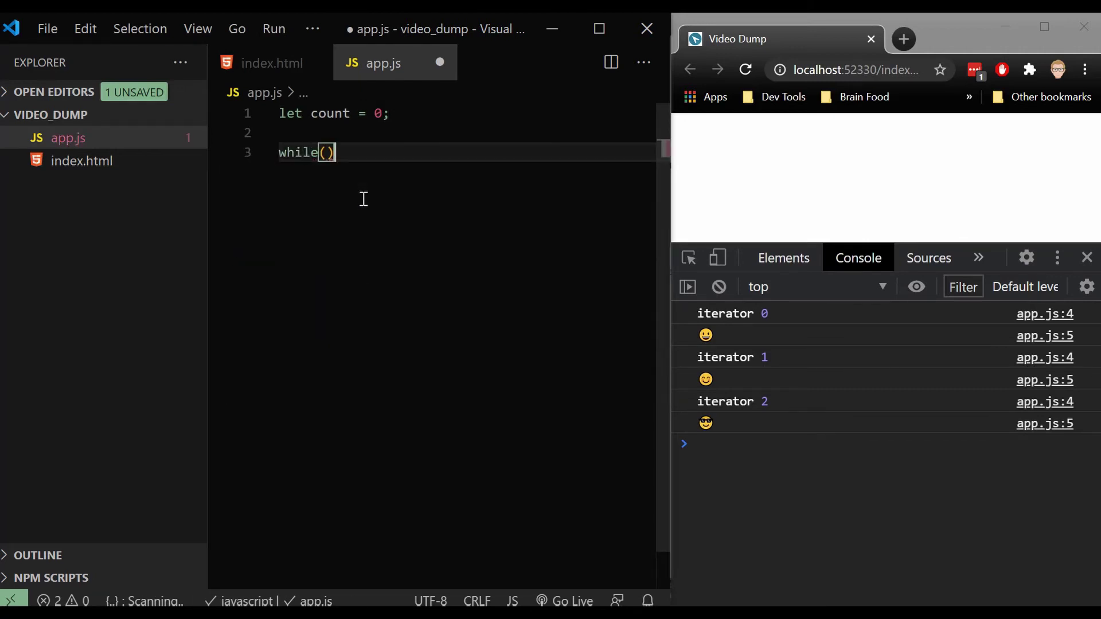
text(count < 10)
text(conso)
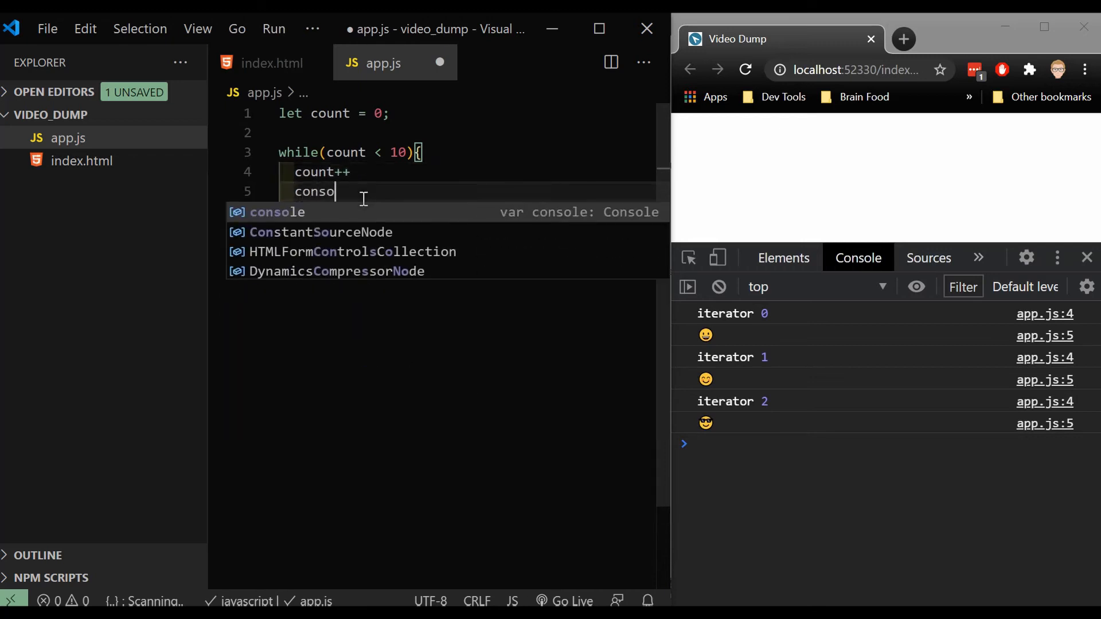
text(.log(count)
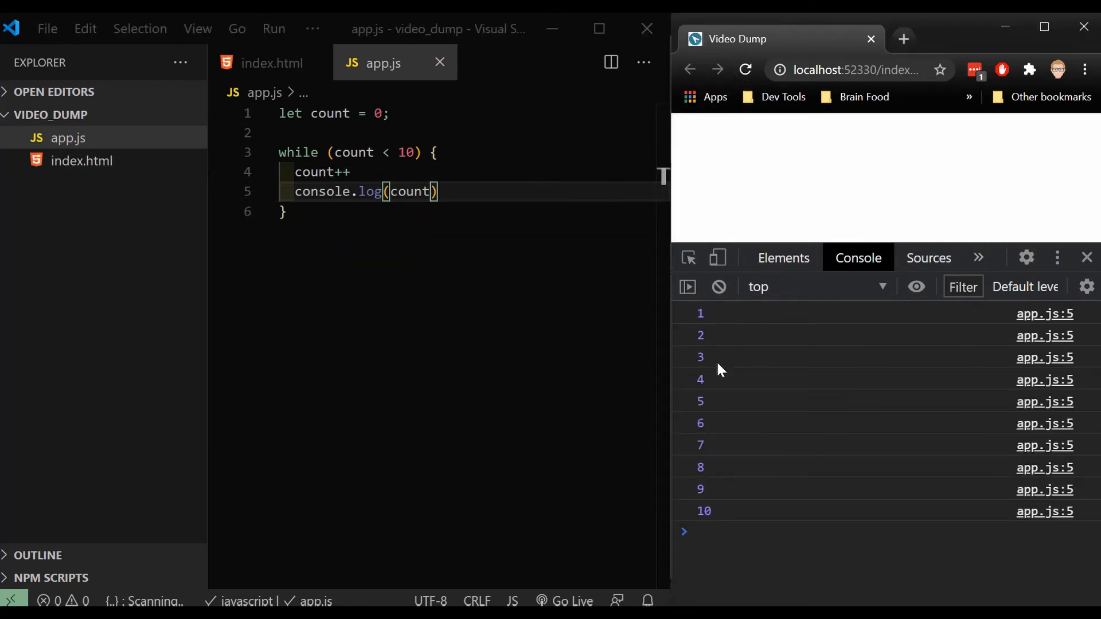
mouse_move(725, 342)
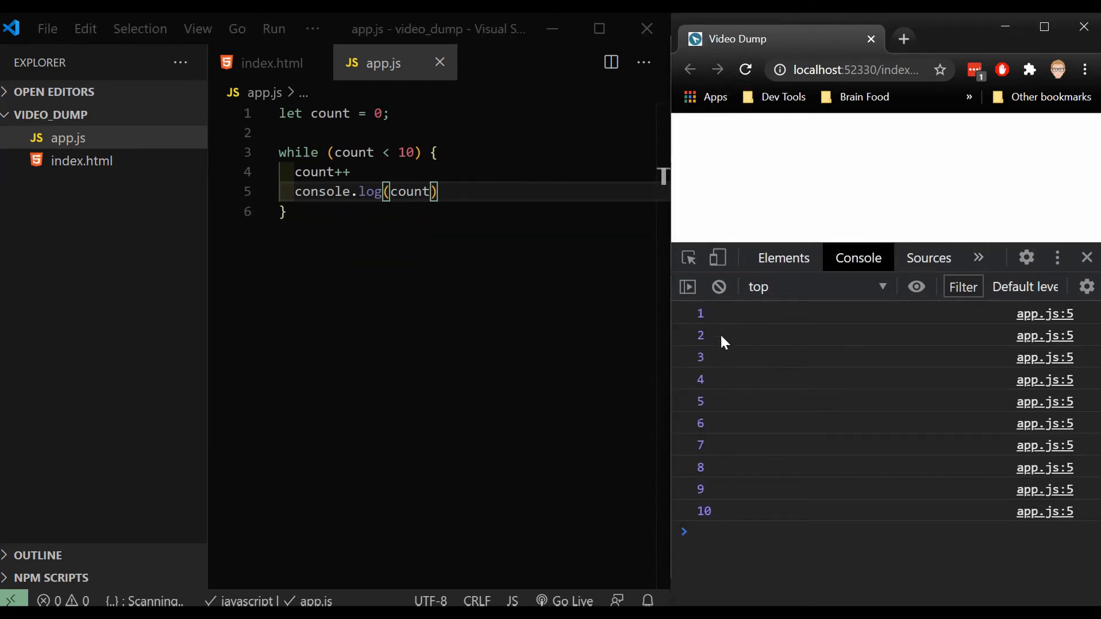
mouse_move(758, 437)
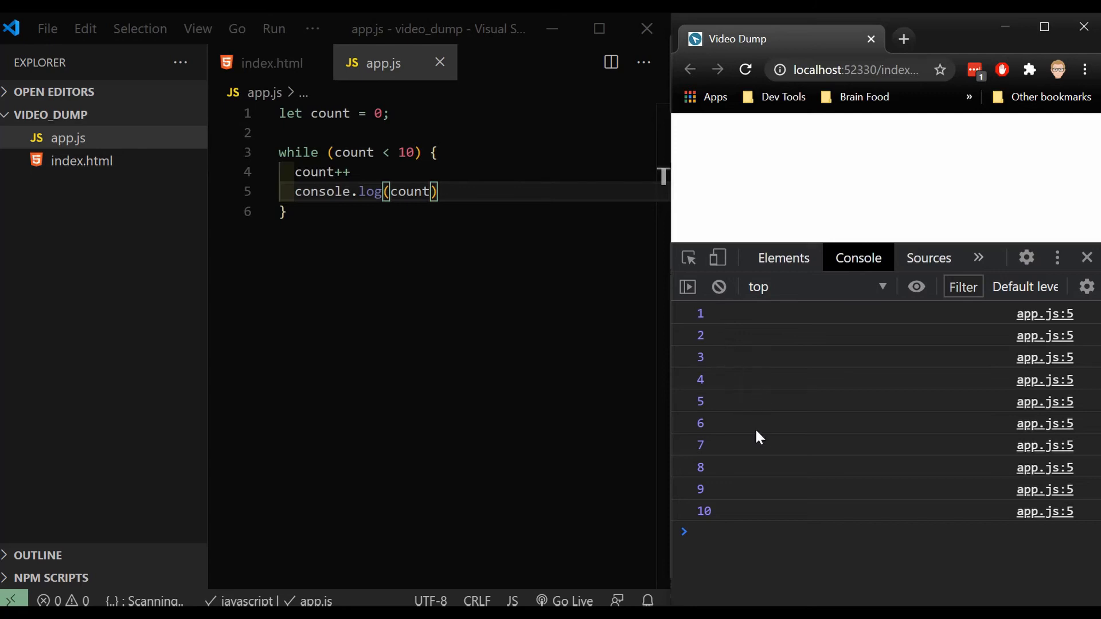
mouse_move(461, 209)
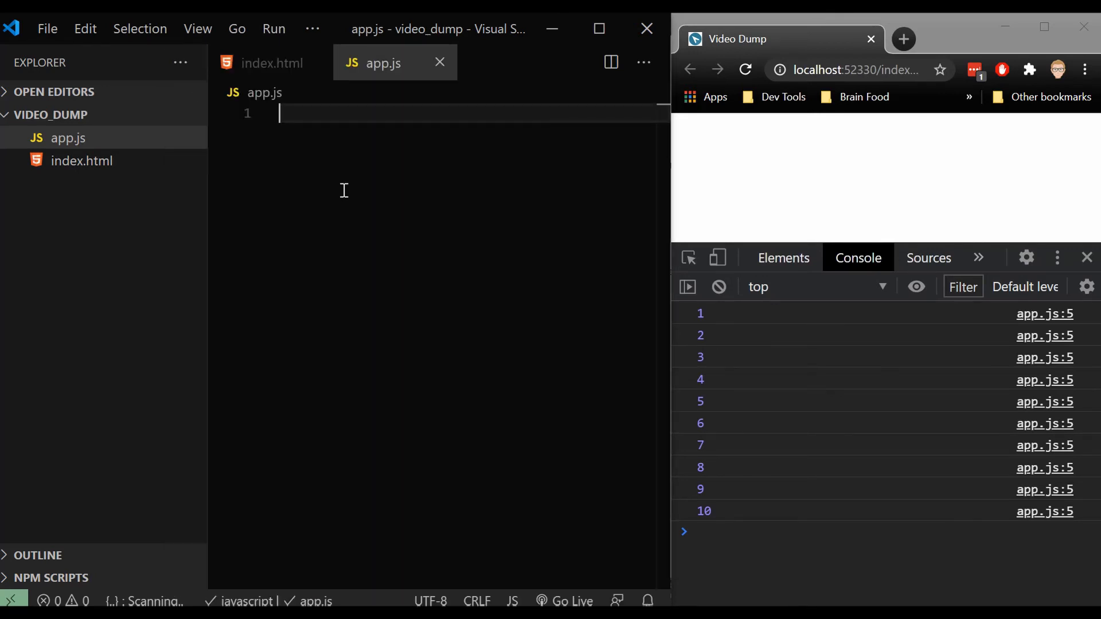
Declare runProgram = true and add an empty while (runProgram === true) loop.
text(let continue = true;)
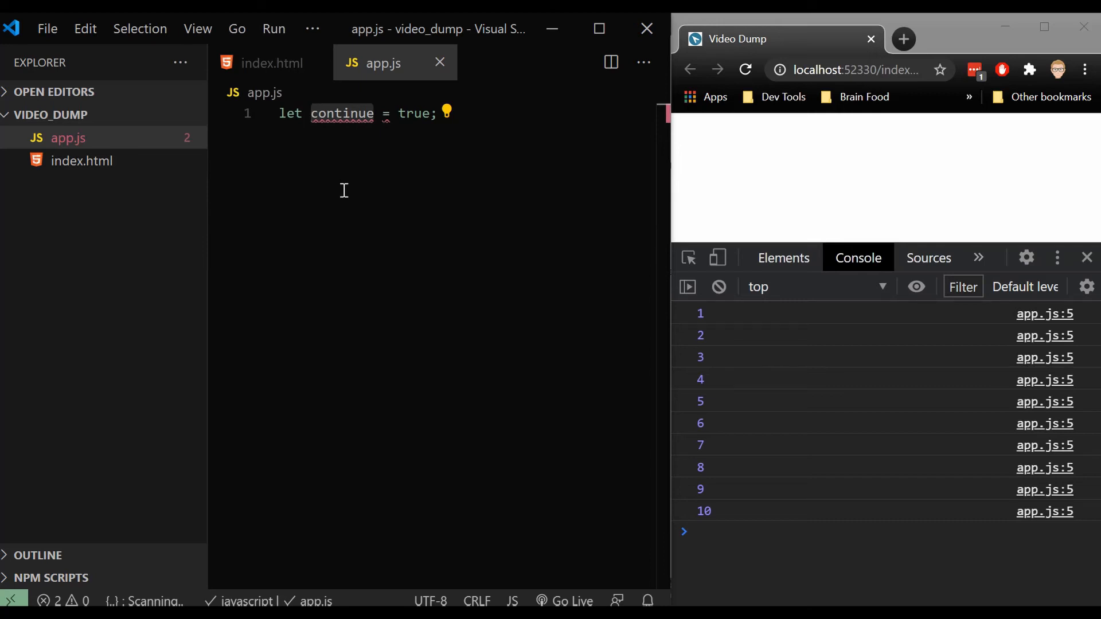
text(runP)
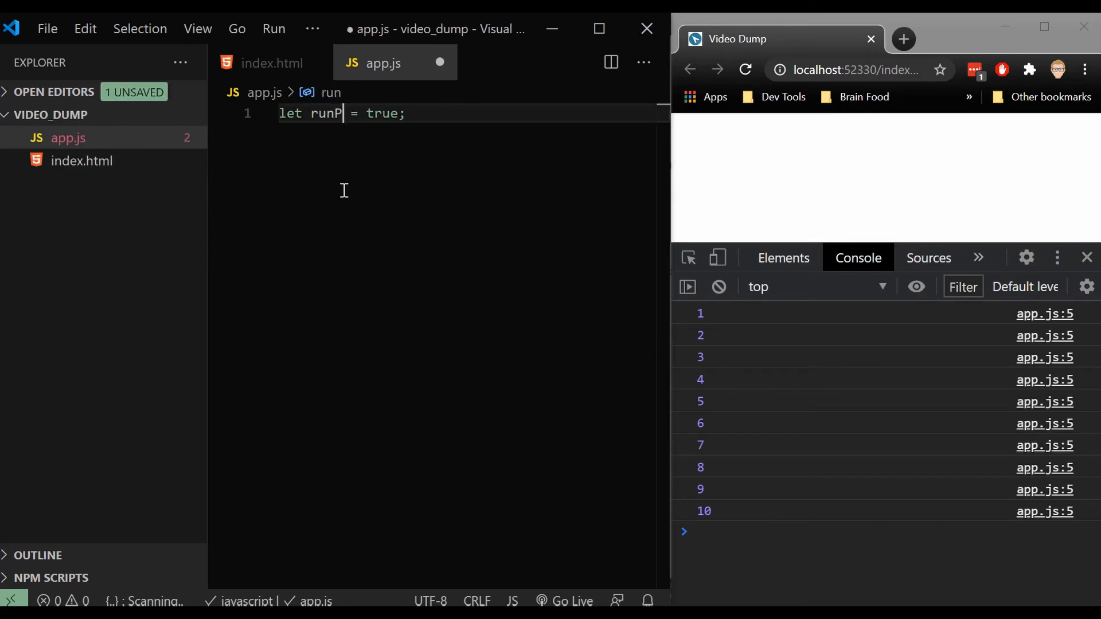
text(rogrma)
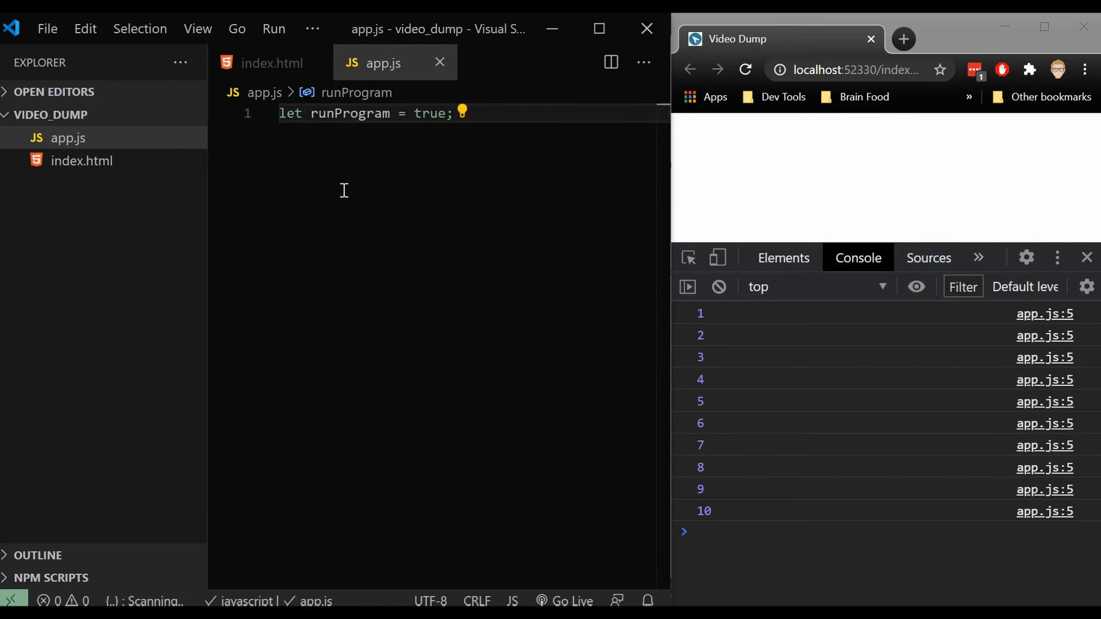
text(\)
text(while(run))
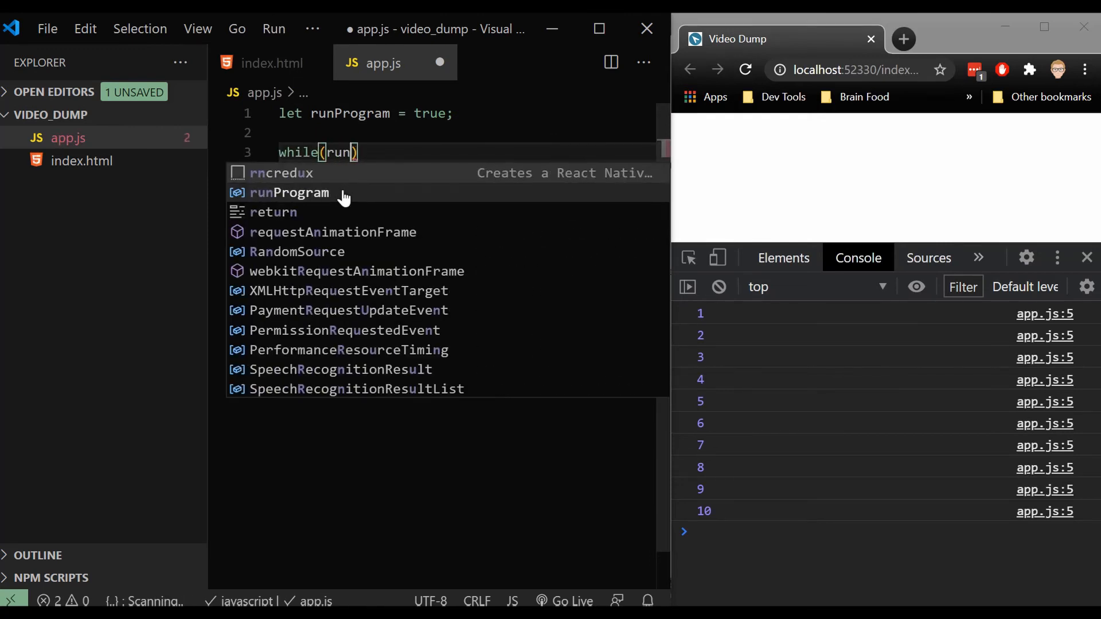
click(290, 193)
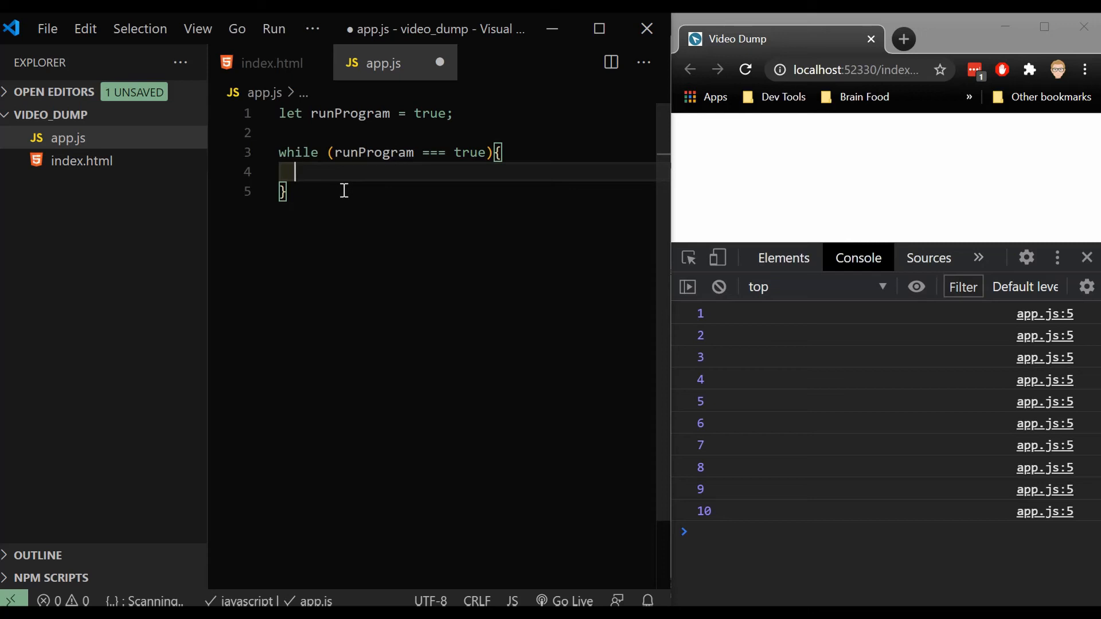
Inside the loop write let choice = confirm("Would you like to continue"), fixing the typo.
text(confirm(")
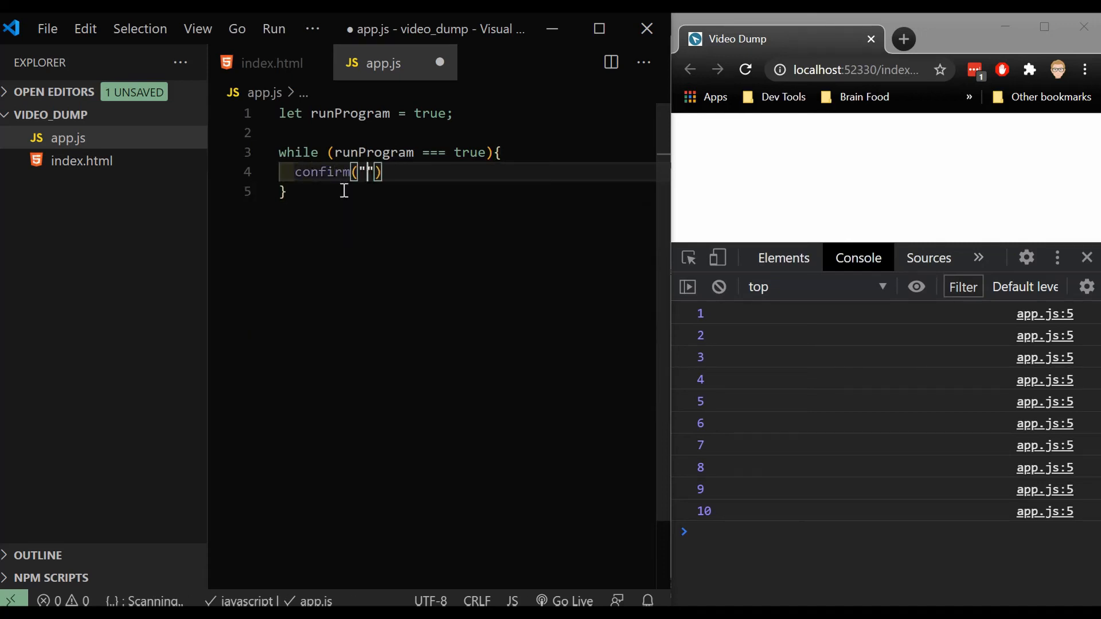
text(Would you l)
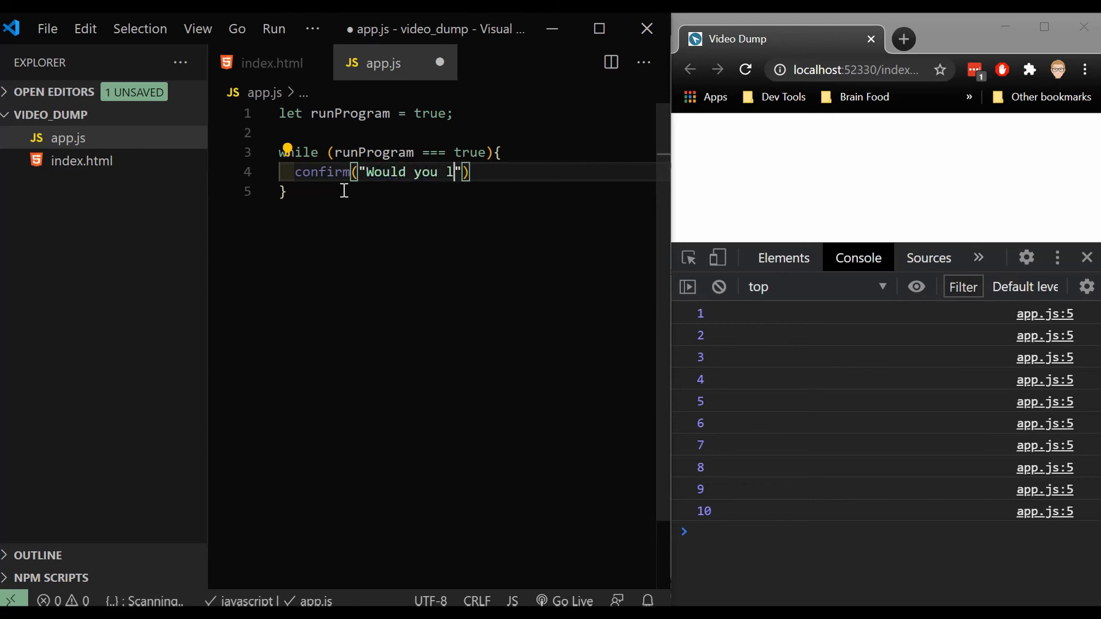
text(ike to conitue)
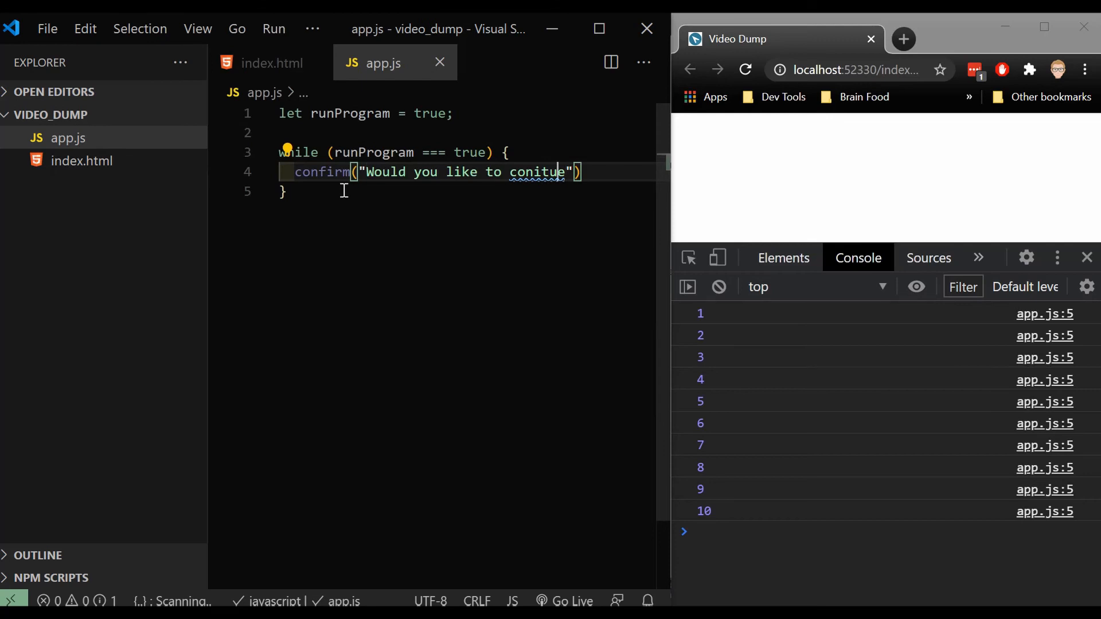
key(Backspace)
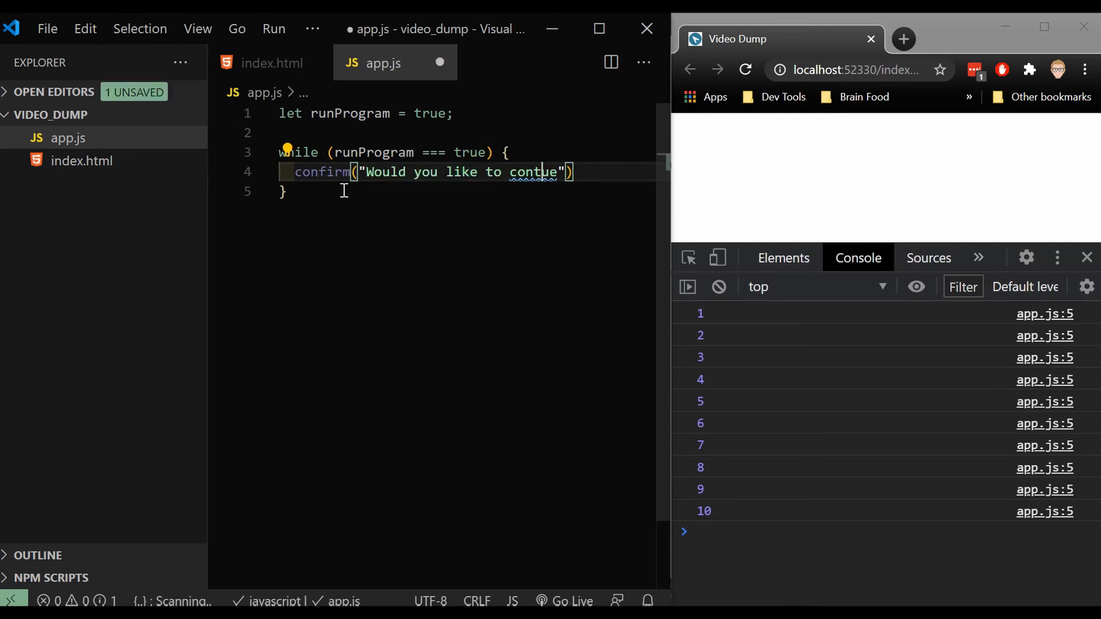
text(in)
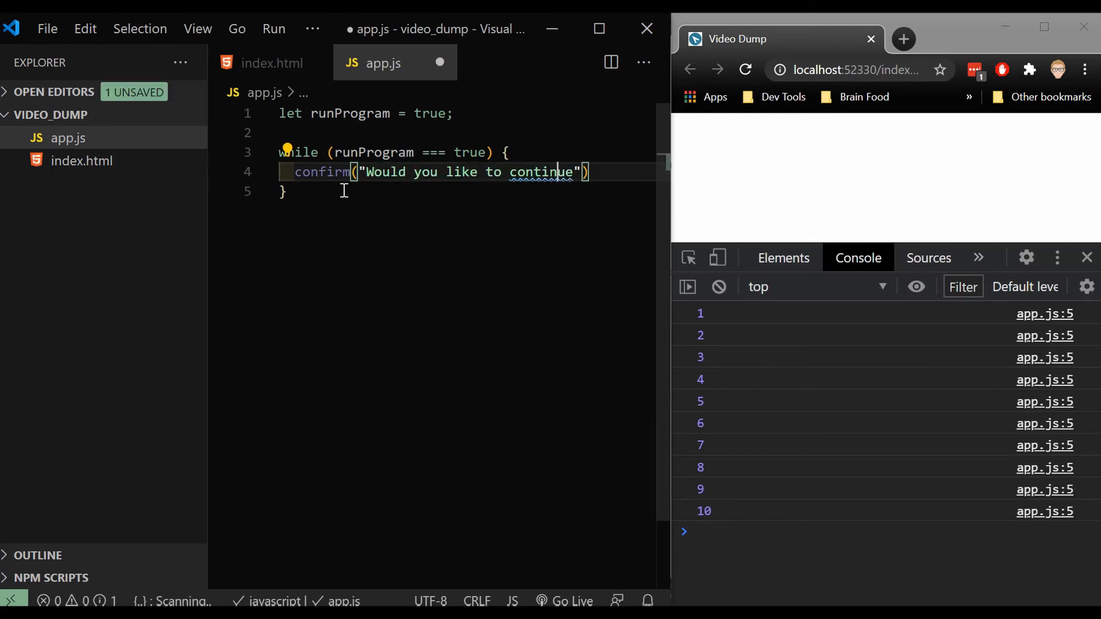
text(var)
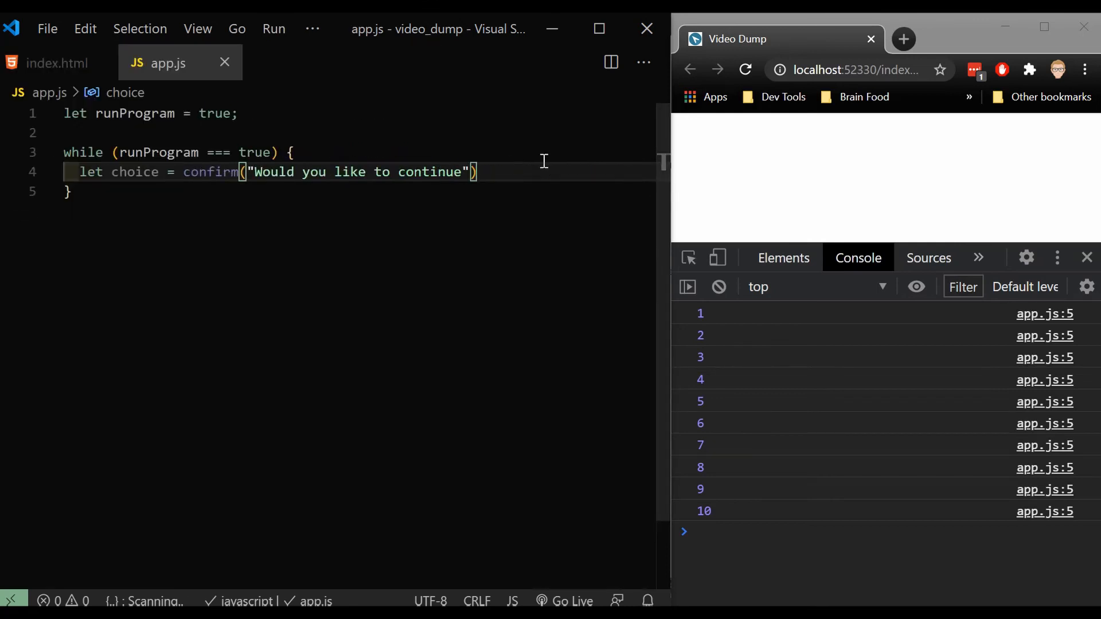
mouse_move(549, 179)
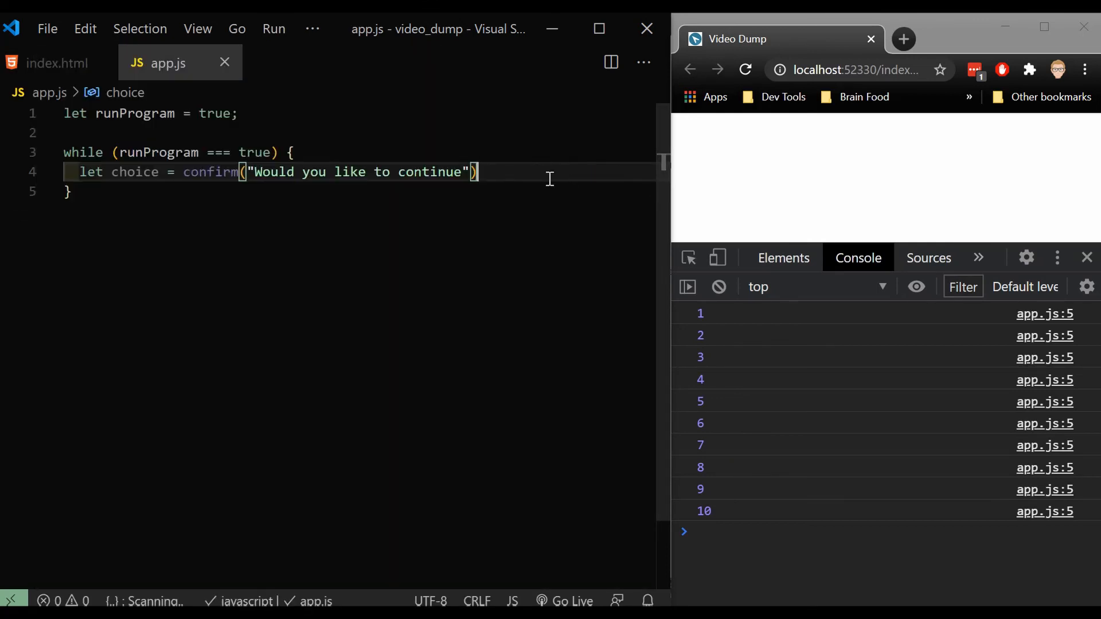
Add if (choice === false) { runProgram = false } inside the while loop.
key(Enter)
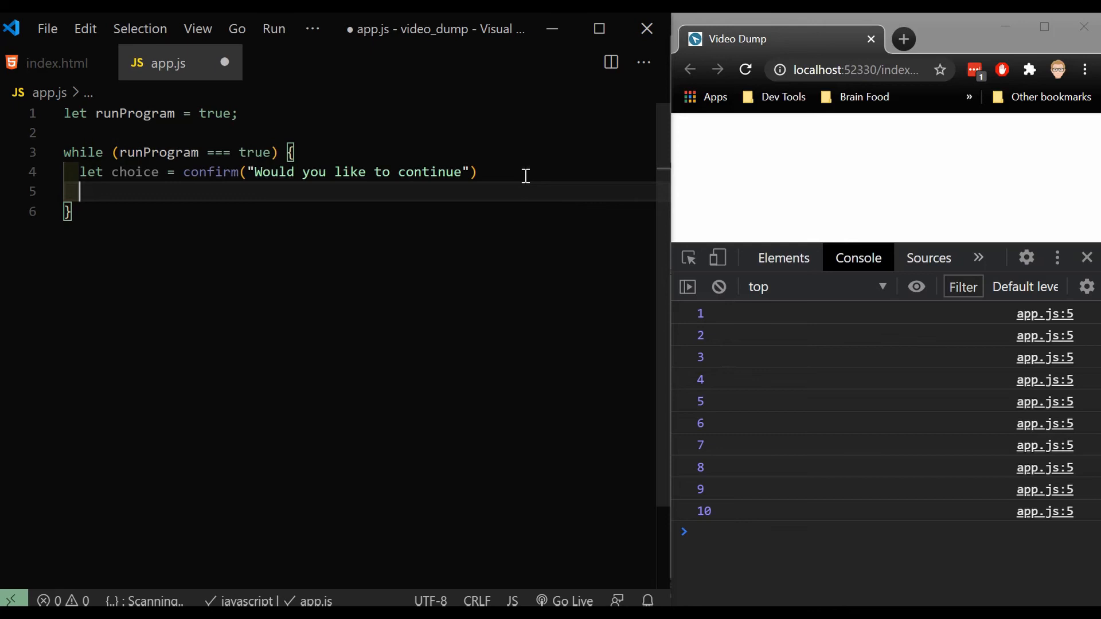
text(if(c)
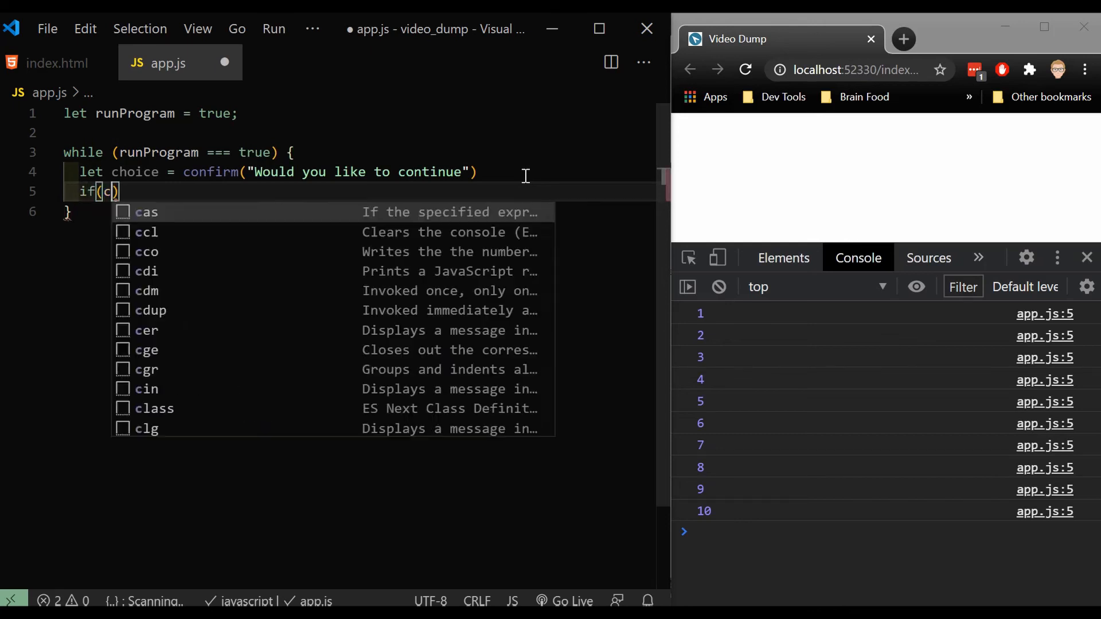
text(hoice)
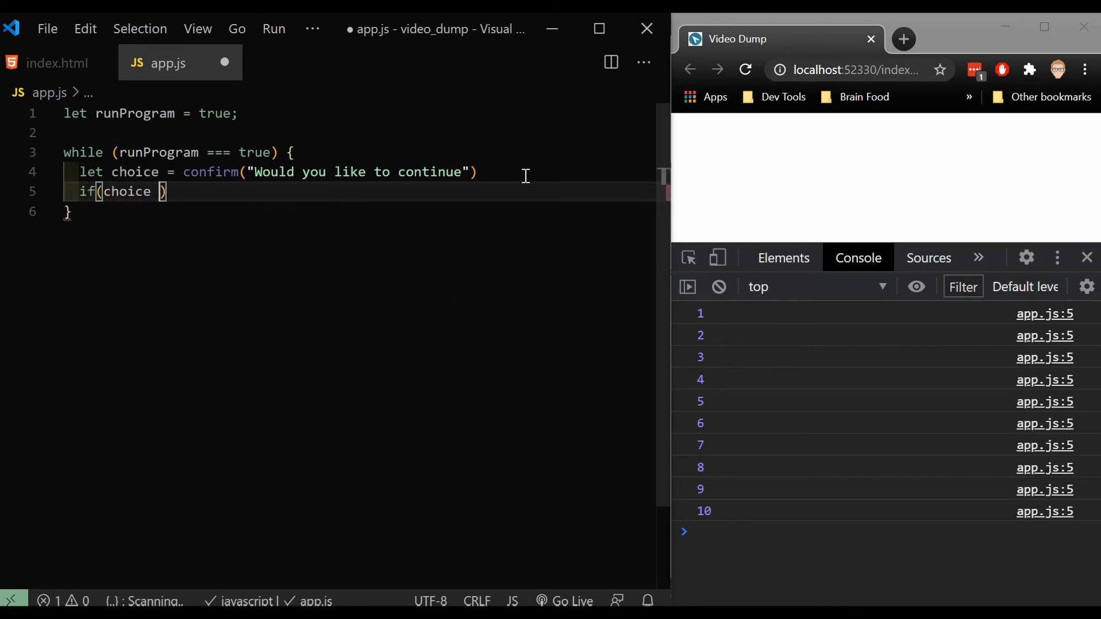
text(=== false)
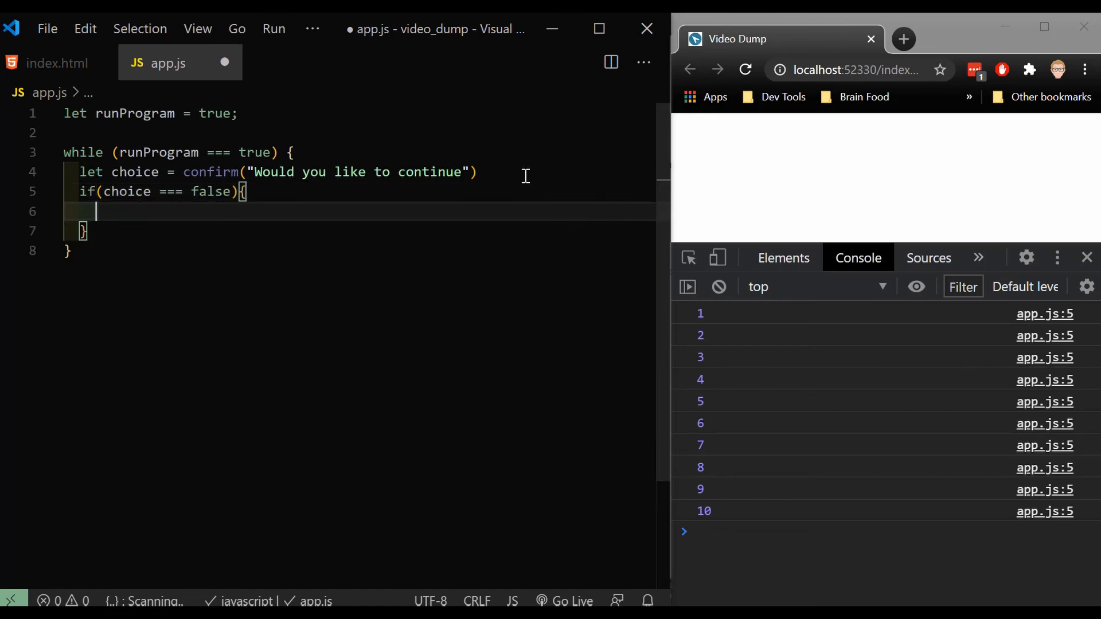
mouse_move(216, 114)
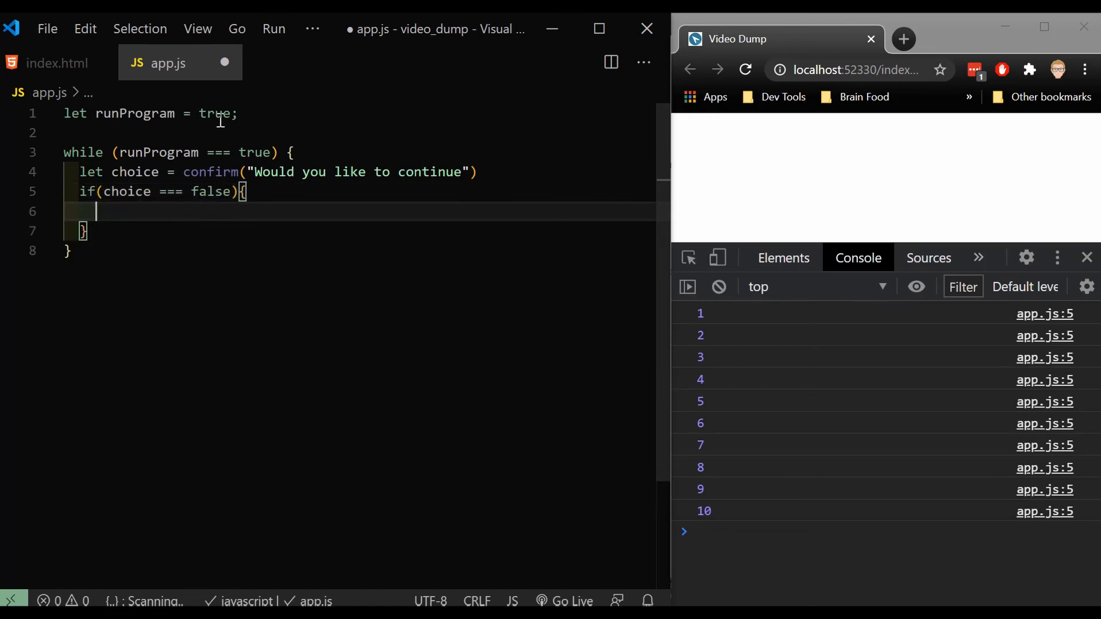
text(runProgram)
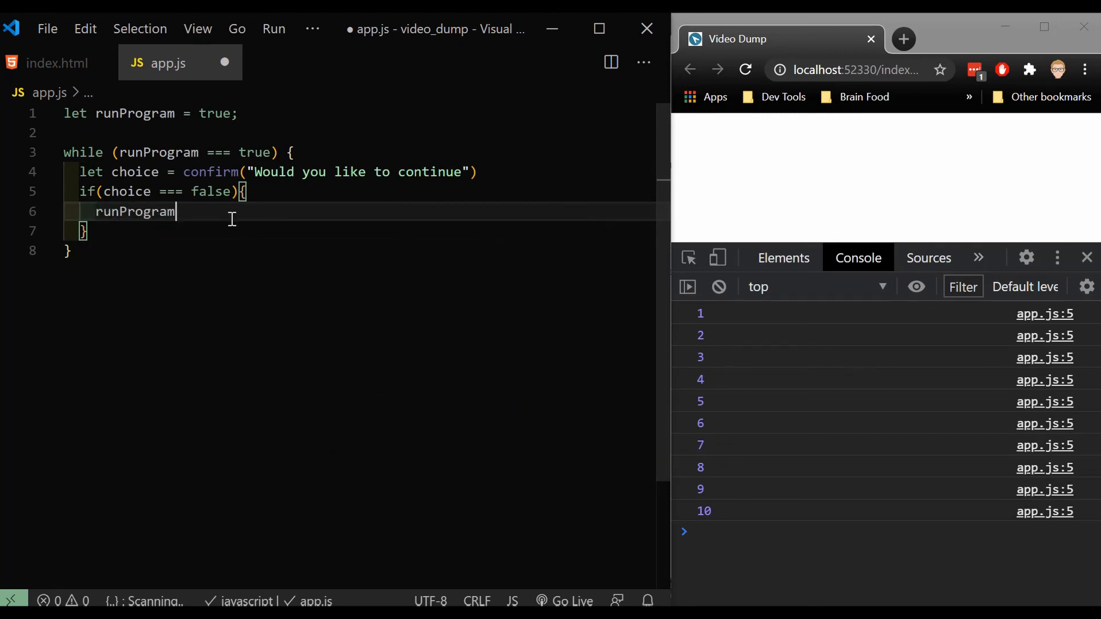
text(= false)
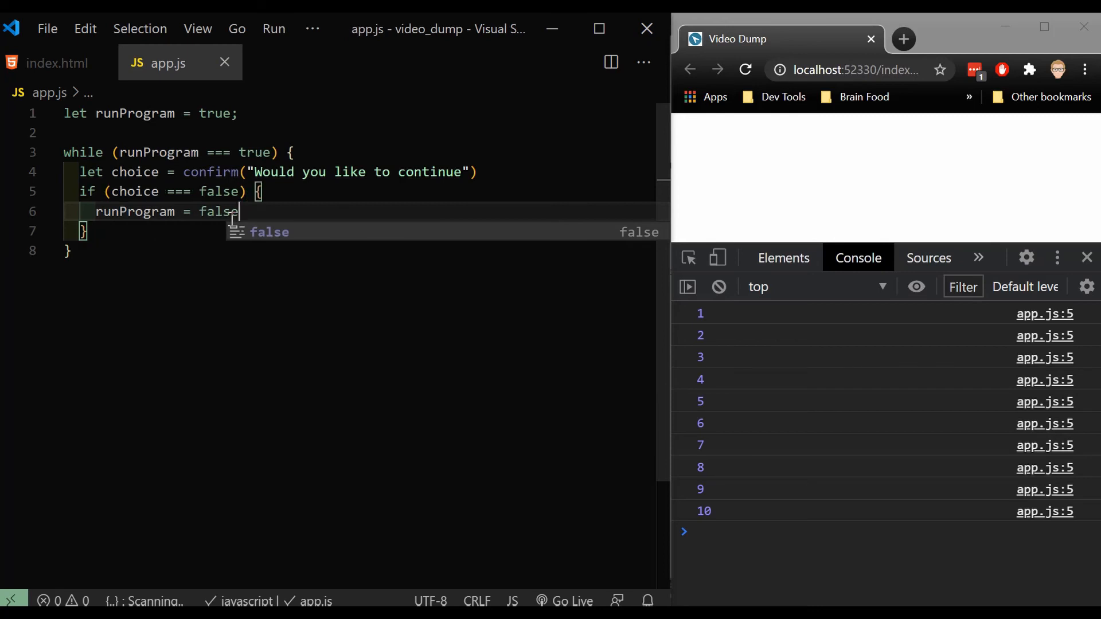
Start an empty console.log call below the loop.
key(Escape)
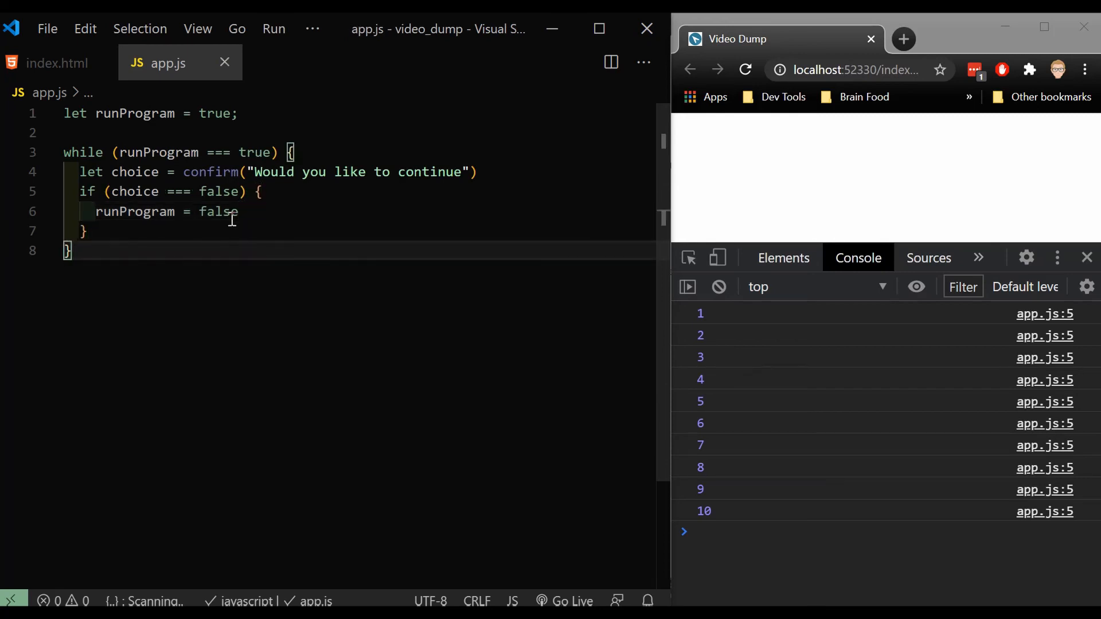
text(console.e)
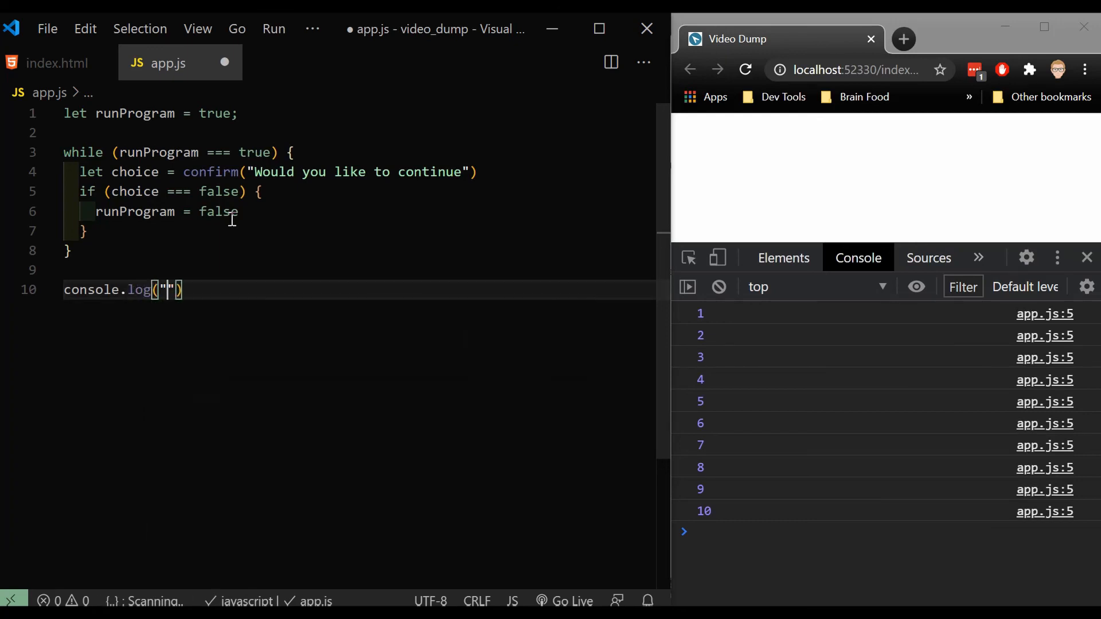
Fill the log message with "The program has ended" and save.
text(The program)
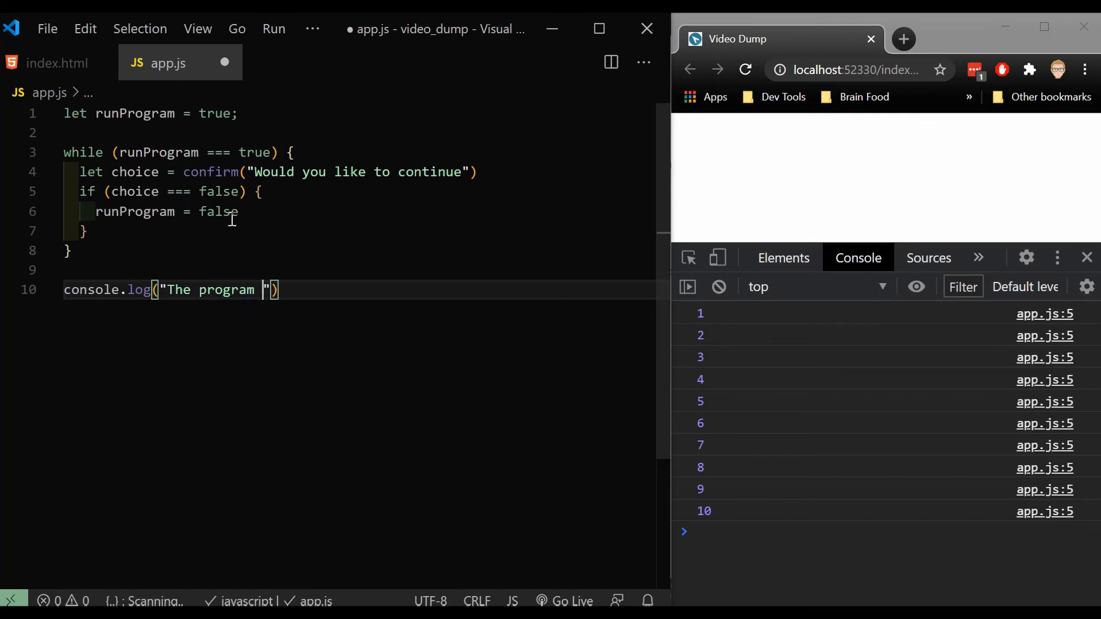
text(has ended)
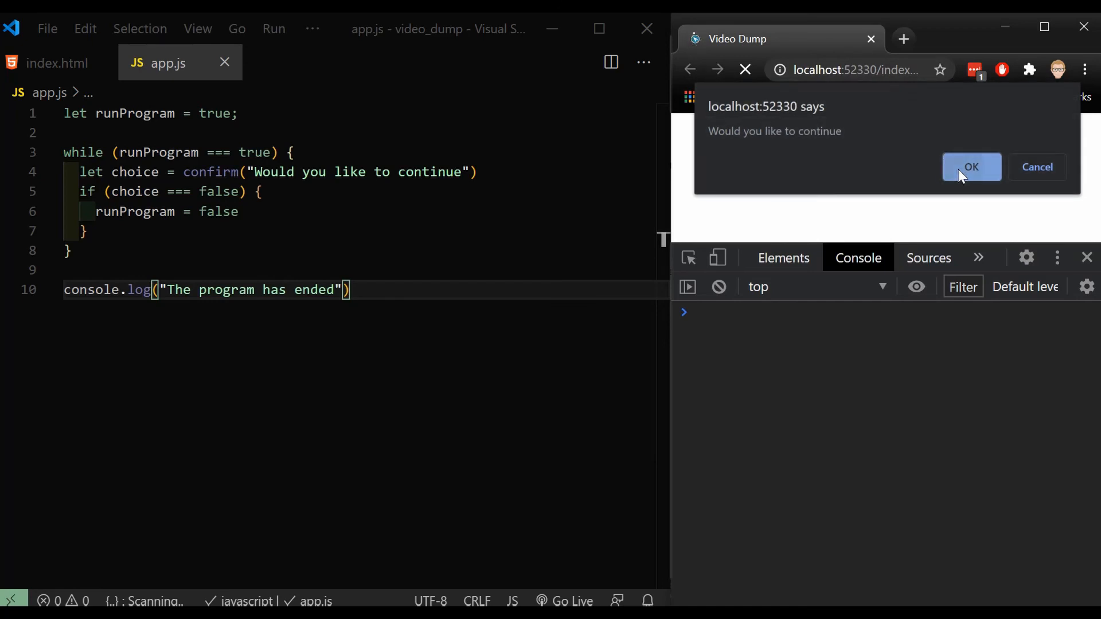
Answer the continue confirmation with Cancel so the console prints 'The program has ended'.
click(971, 167)
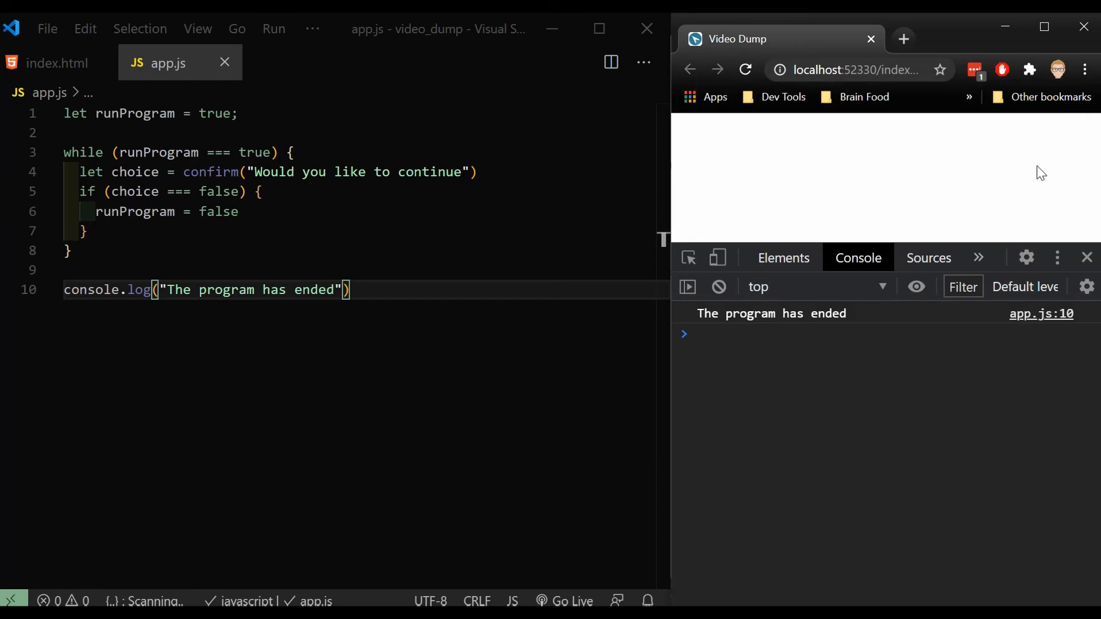
mouse_move(842, 319)
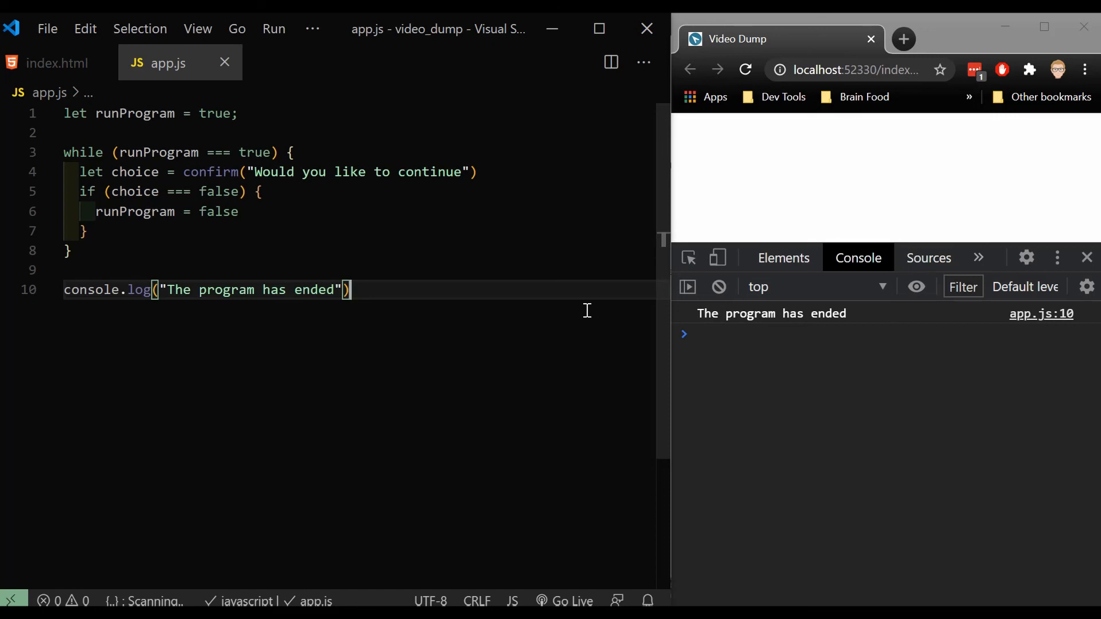
mouse_move(582, 600)
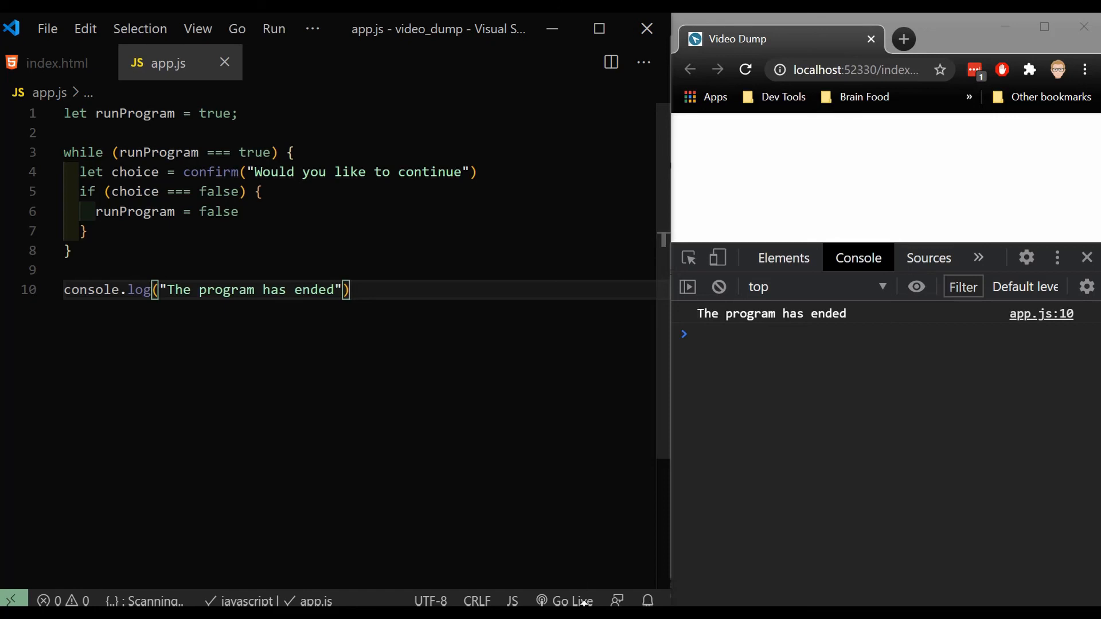